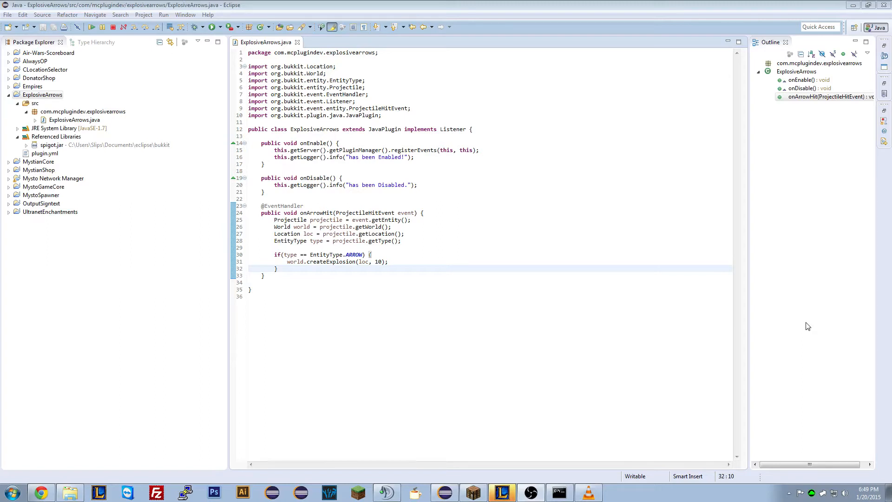
mouse_move(775, 164)
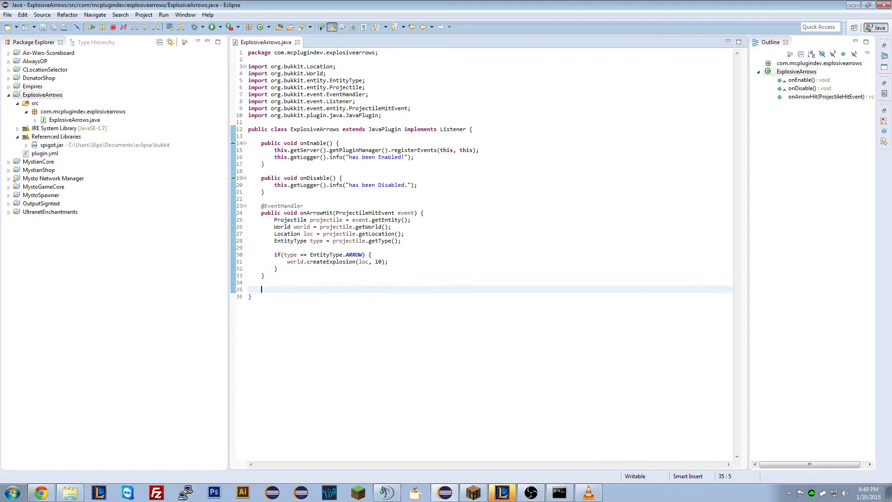
type("@EventHandler")
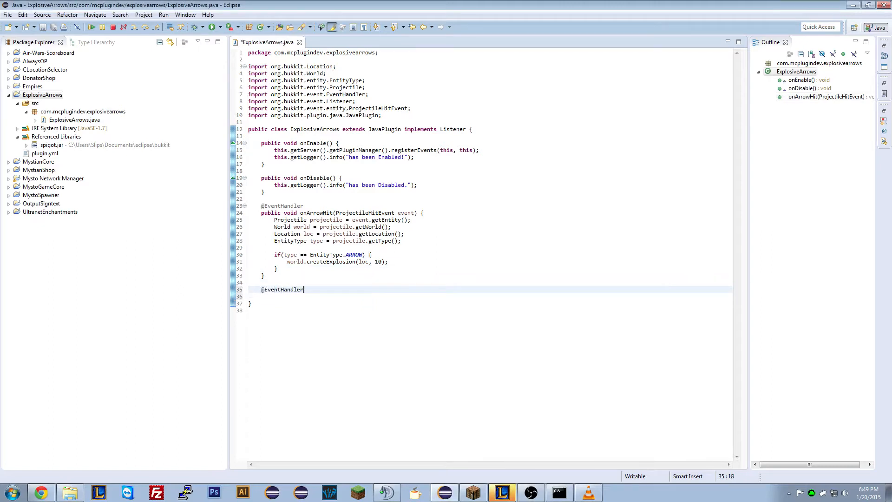
type("public void on")
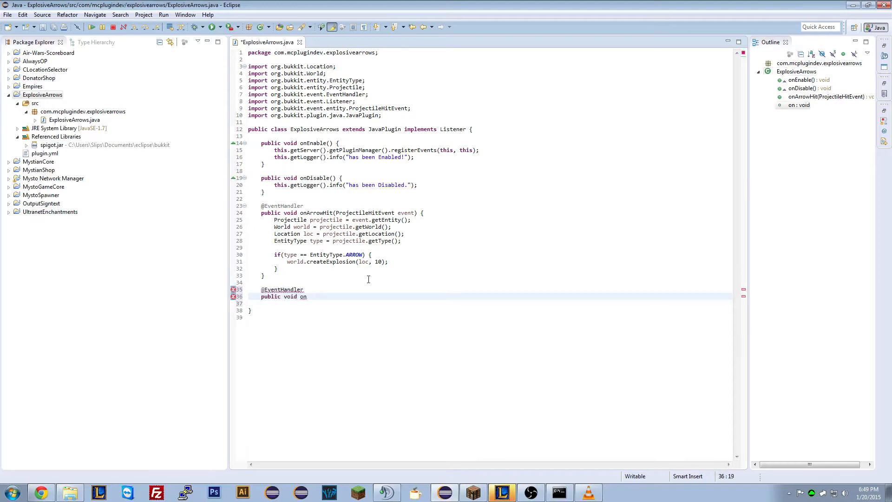
type("Arrow")
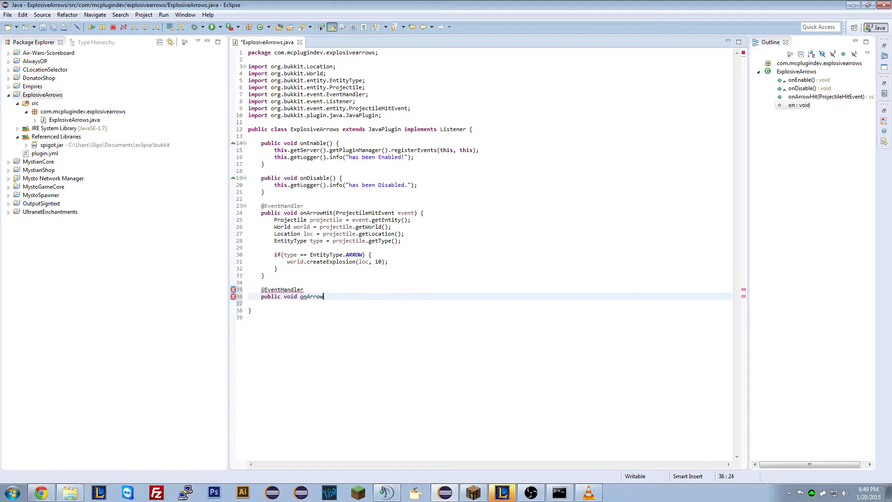
type("Shoot()")
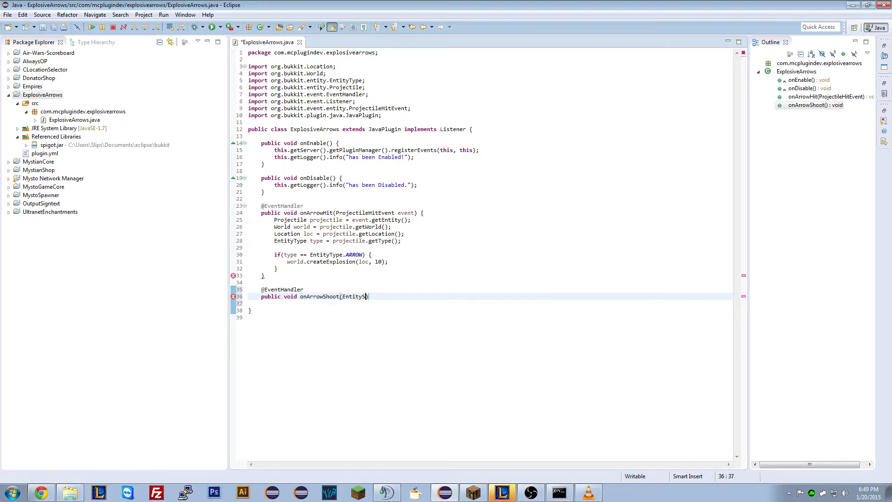
type("hootBowEvent")
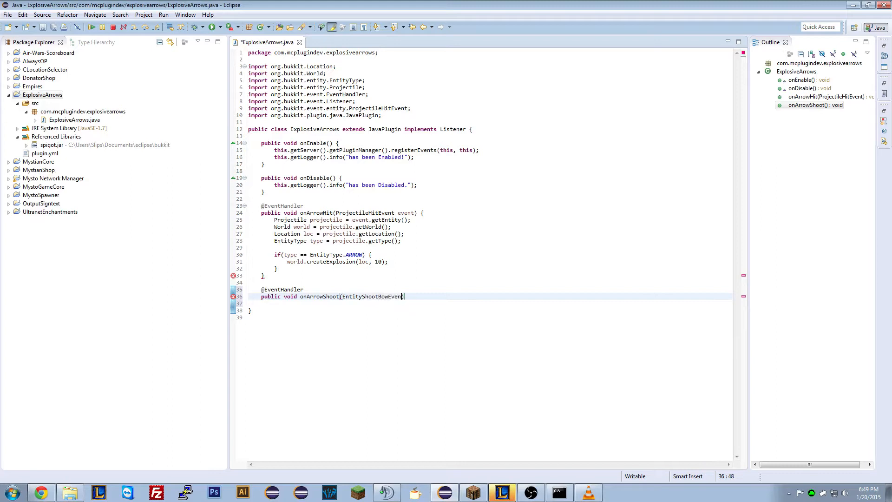
type("event)")
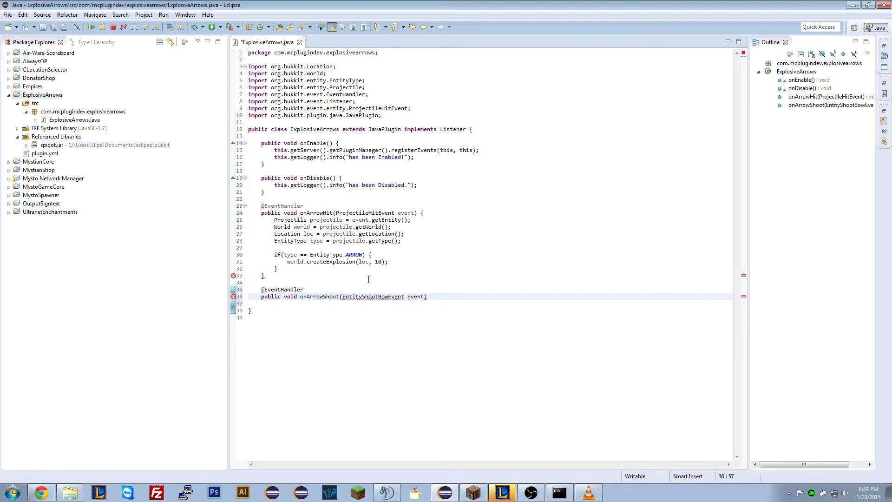
type("{")
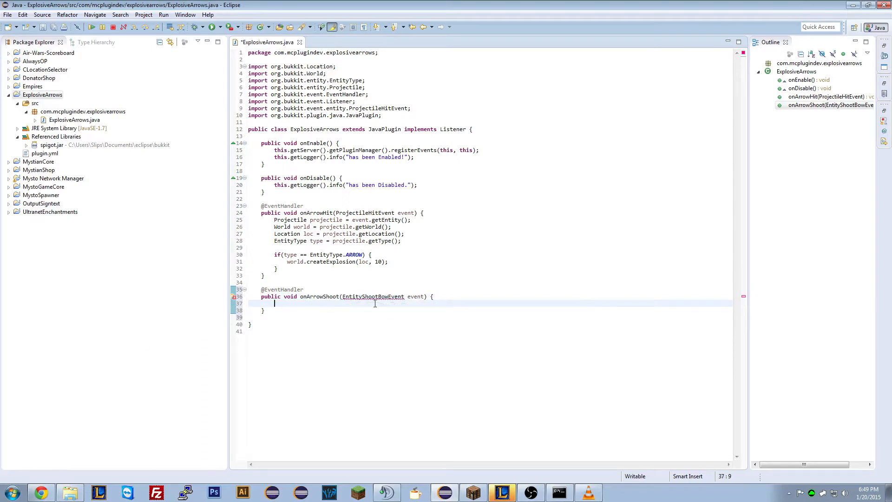
- Quick-fix import org.bukkit.event.entity.EntityShootBowEvent and place the caret in the empty handler body
left_click(373, 296)
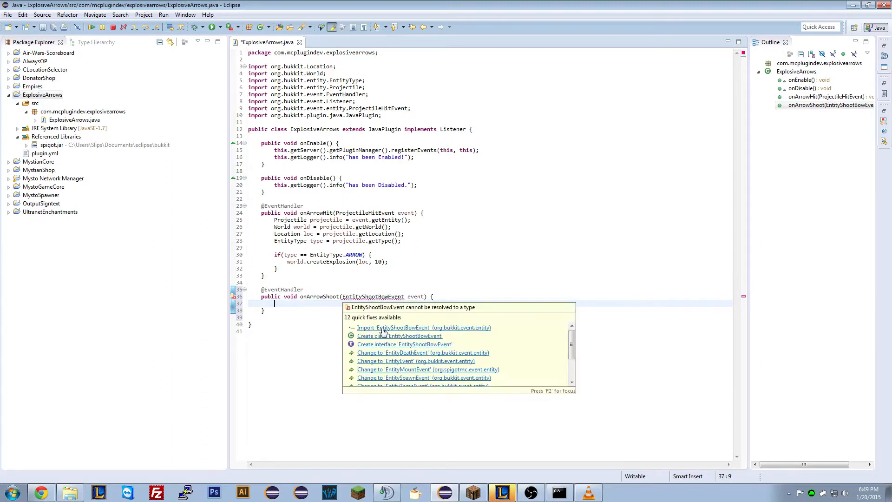
left_click(423, 327)
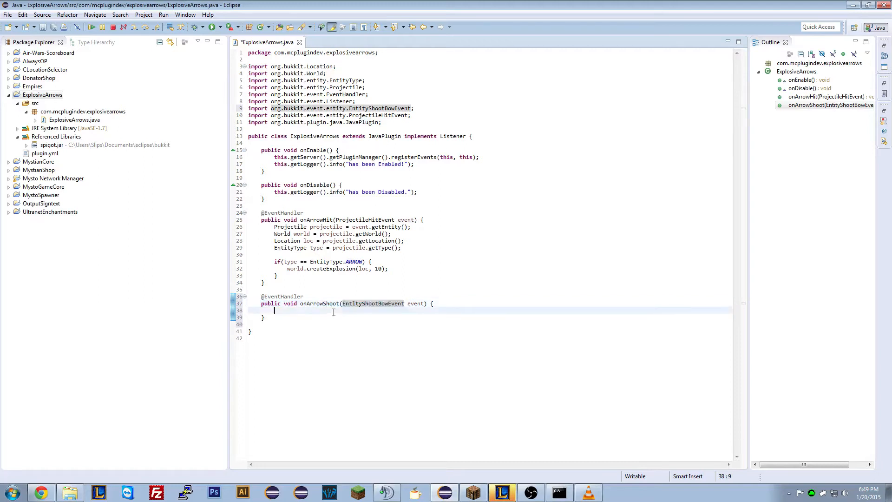
mouse_move(344, 310)
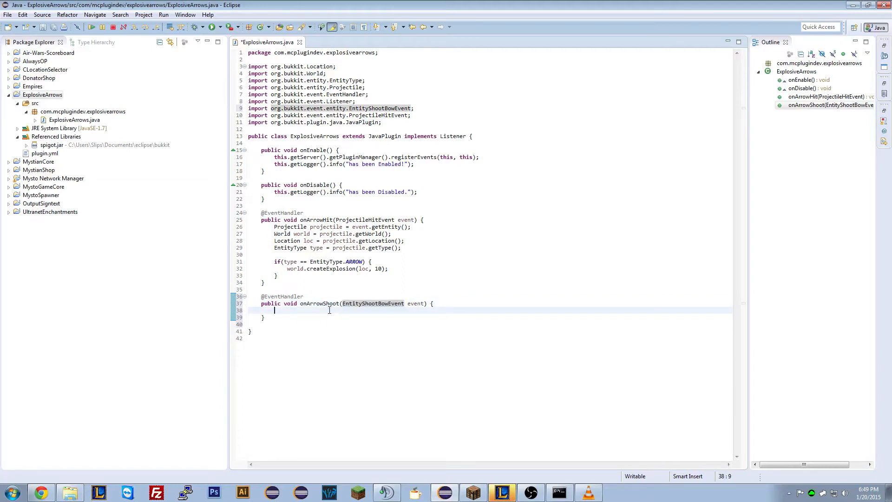
left_click_drag(273, 309, 435, 303)
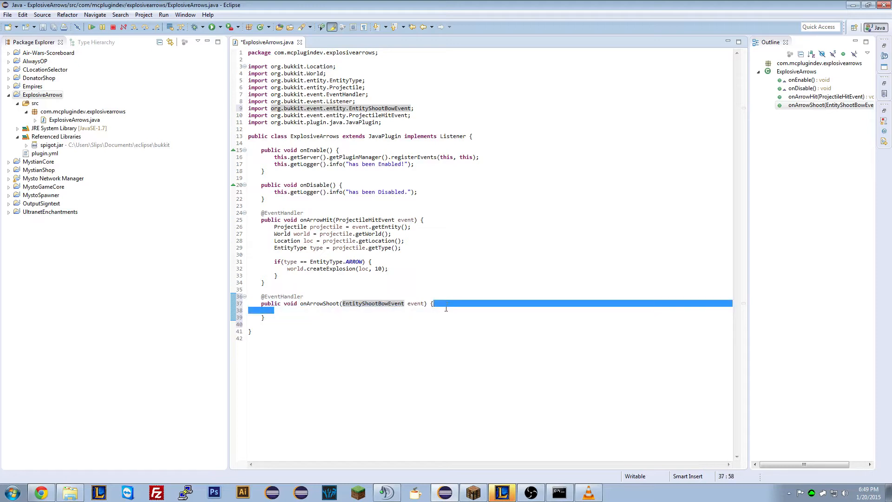
left_click(452, 312)
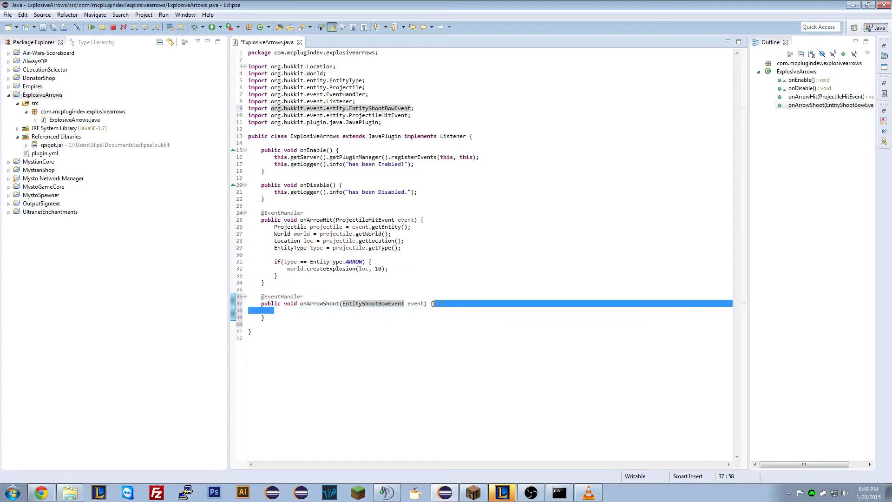
left_click(443, 310)
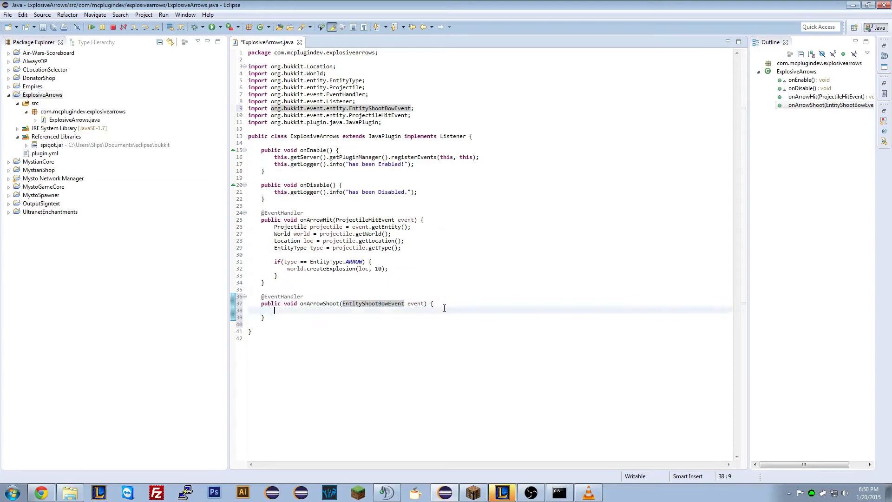
left_click(434, 303)
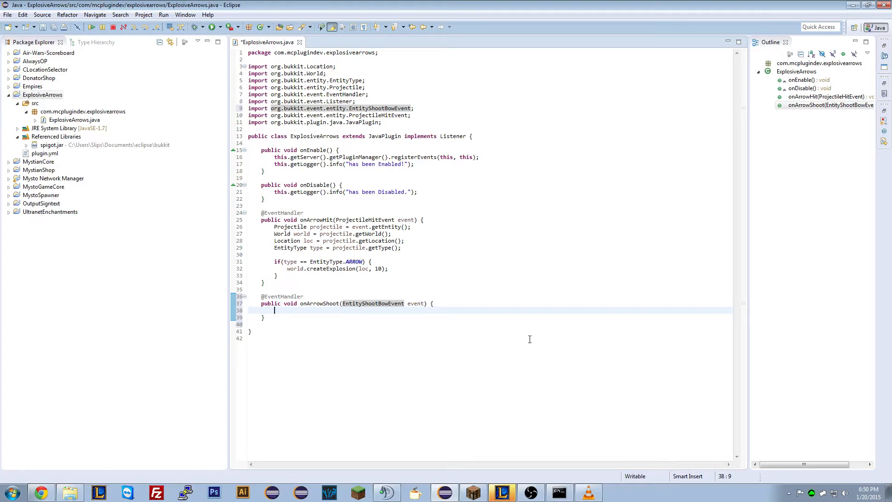
- Write LivingEntity shooter = event.getEntity(); inside onArrowShoot
type("Entti")
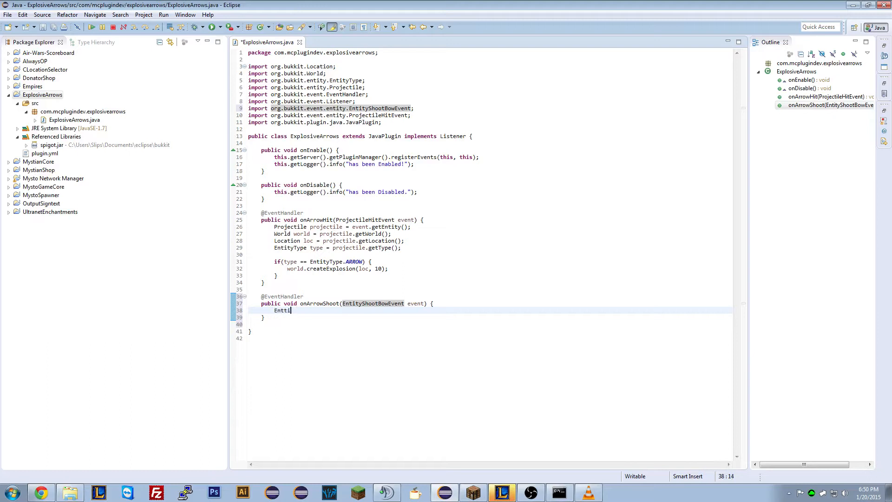
key("BackSpace")
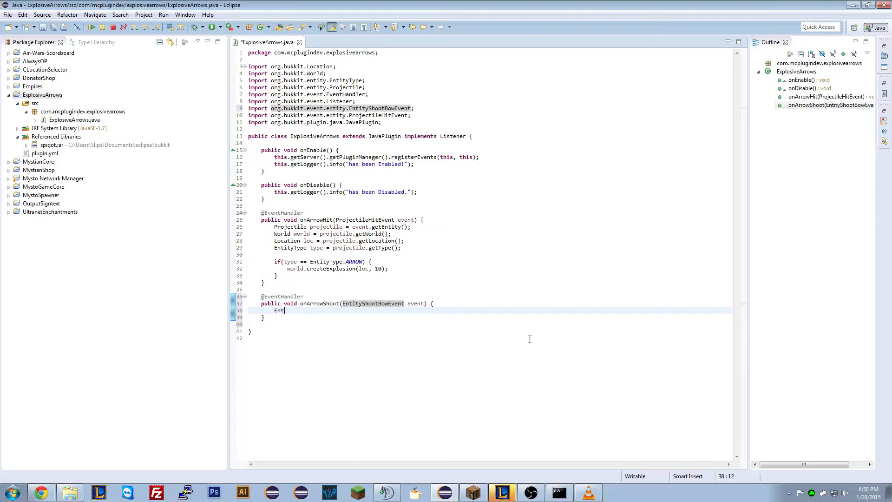
type("ity")
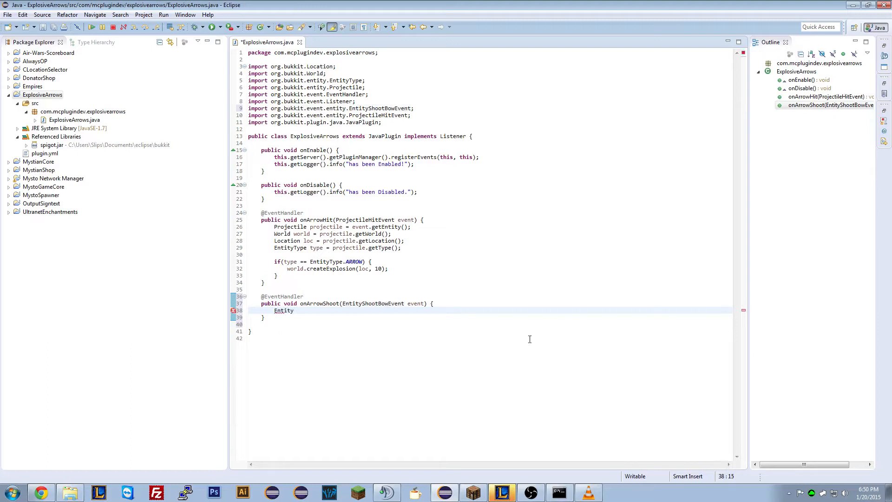
type("shooter")
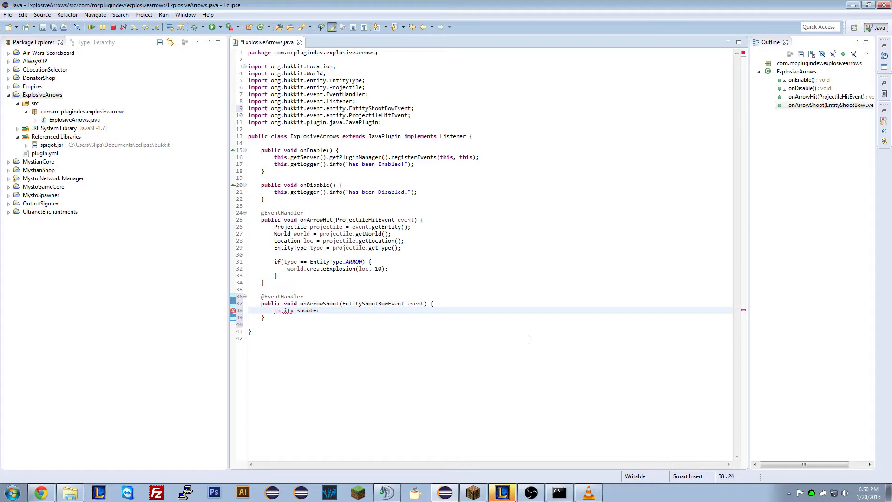
type("= event.,")
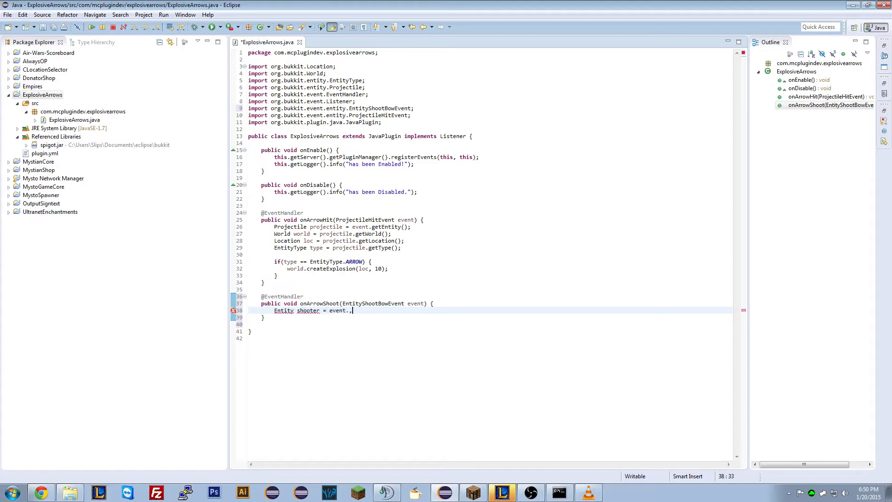
type("getP")
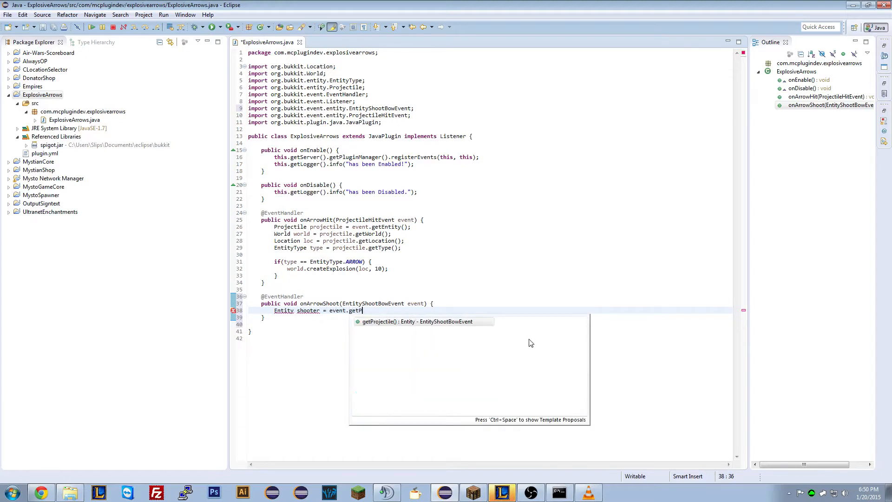
key("BackSpace")
type("Entity(")
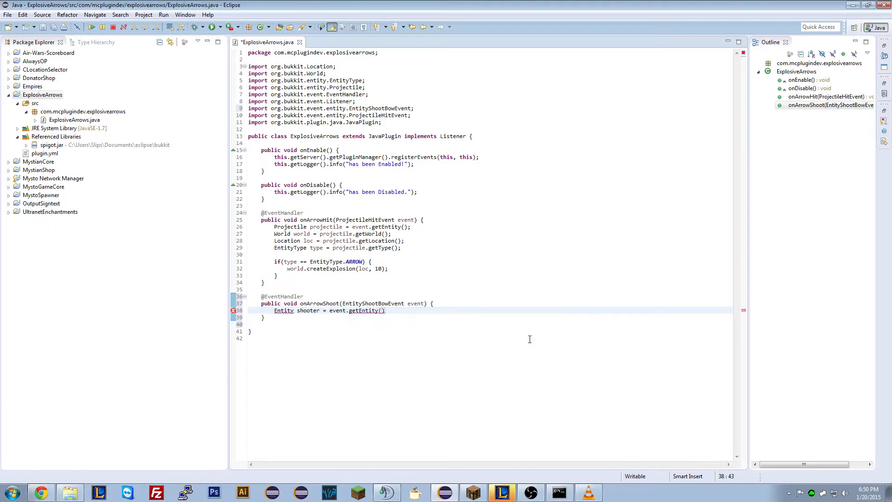
type(";")
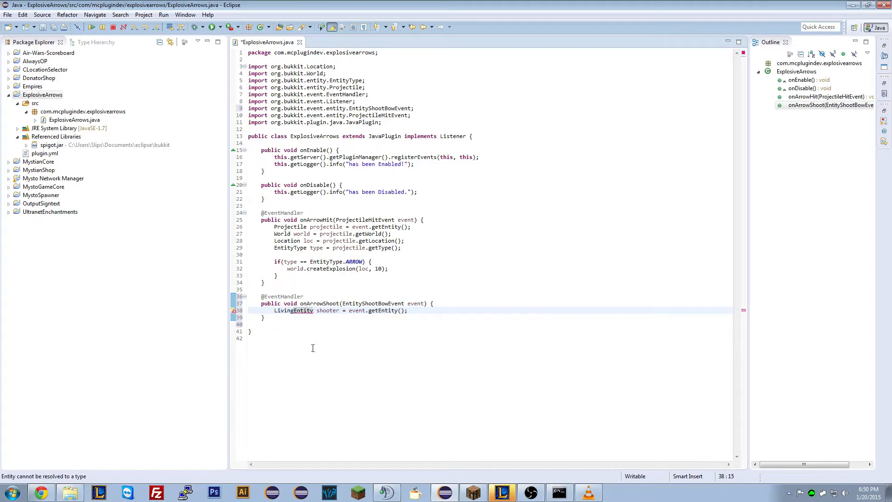
- Quick-fix import org.bukkit.entity.LivingEntity so the shooter line resolves
left_click(293, 311)
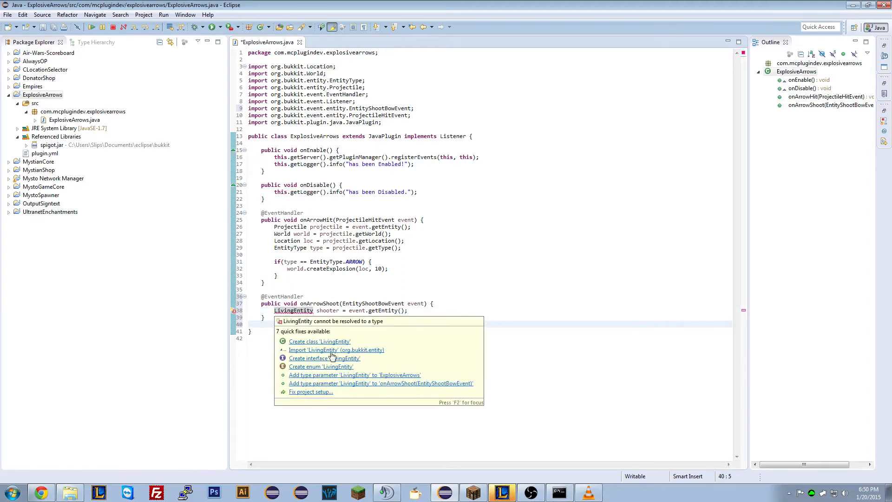
left_click(336, 350)
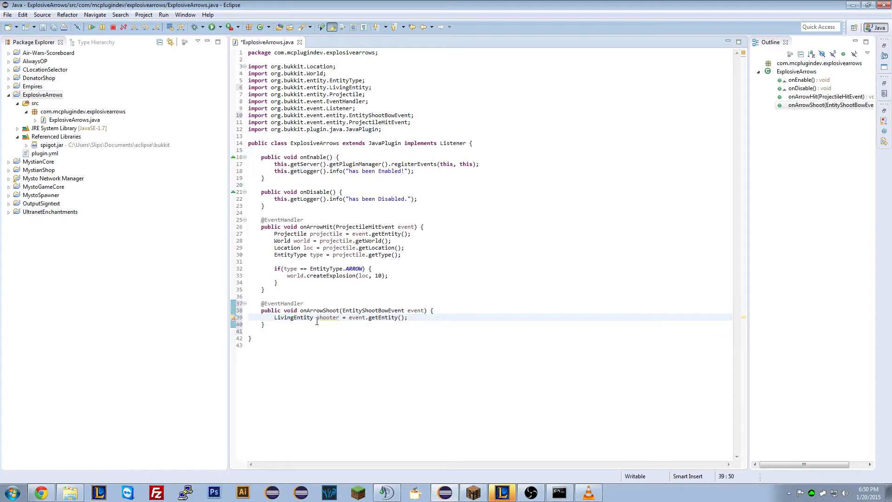
double_click(327, 317)
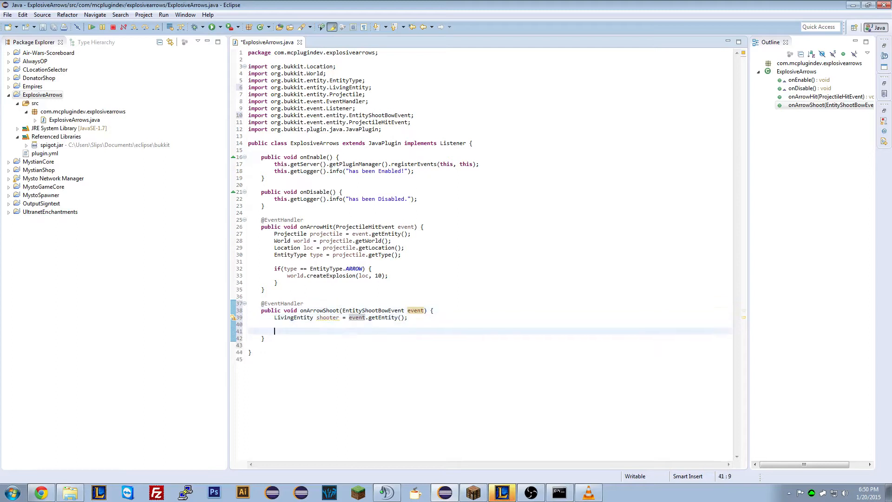
- Add an empty if(shooter instanceof Player) { } block with org.bukkit.entity.Player imported
key("Enter")
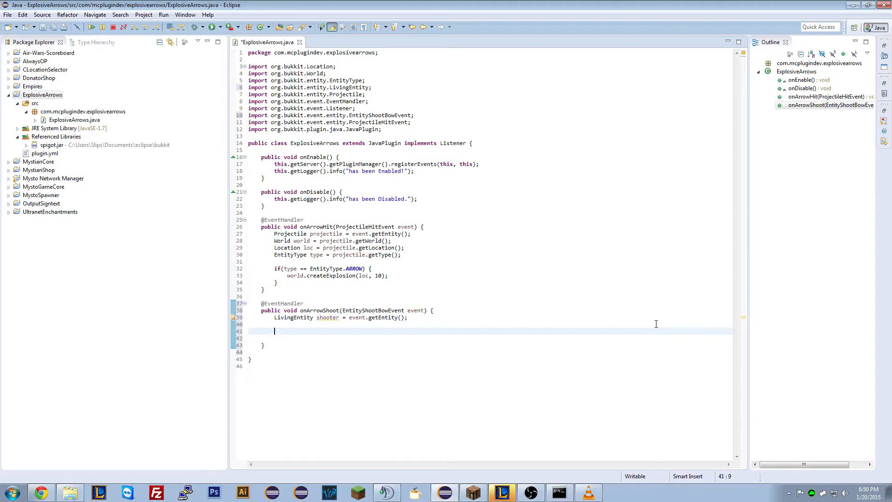
type("if(s")
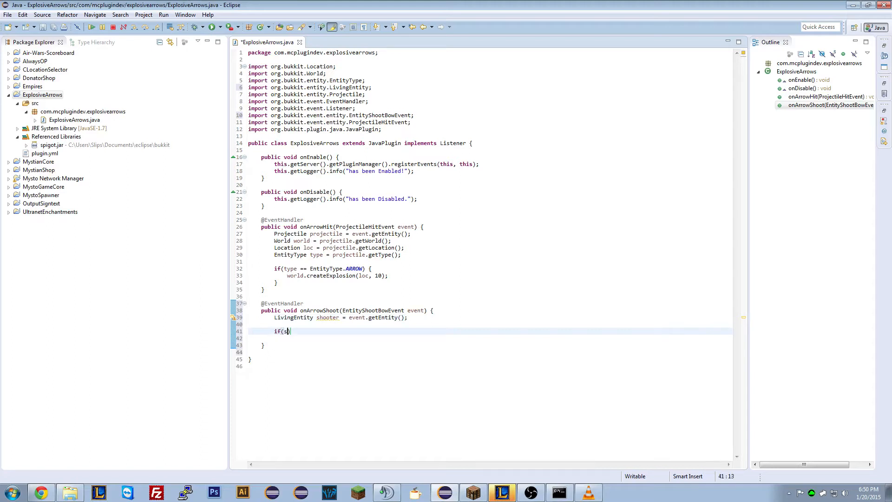
type("hooter instanceof Player")
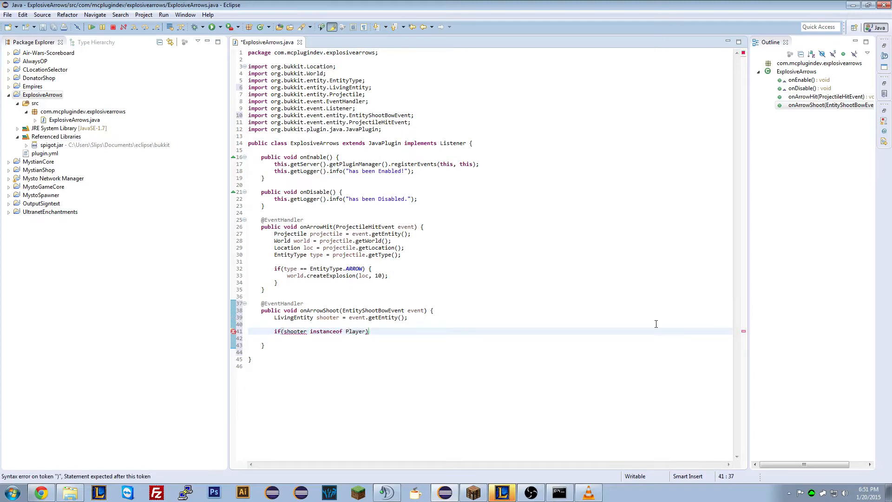
type("{")
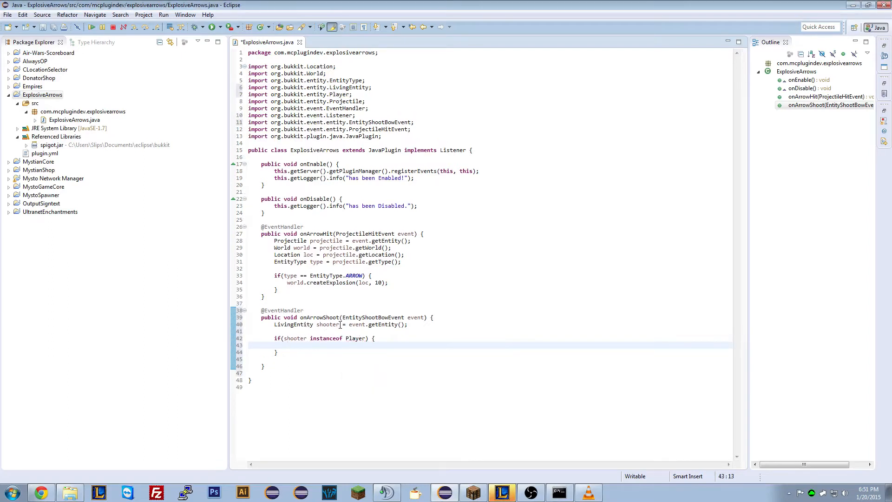
double_click(327, 324)
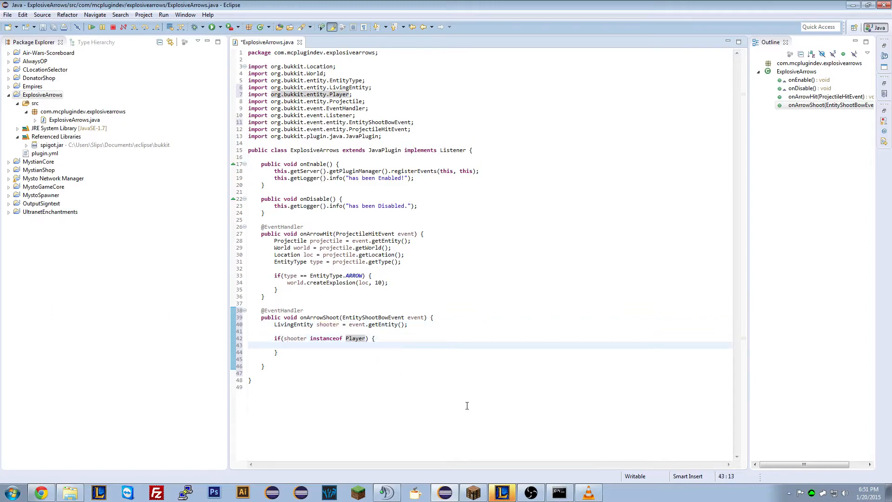
mouse_move(446, 287)
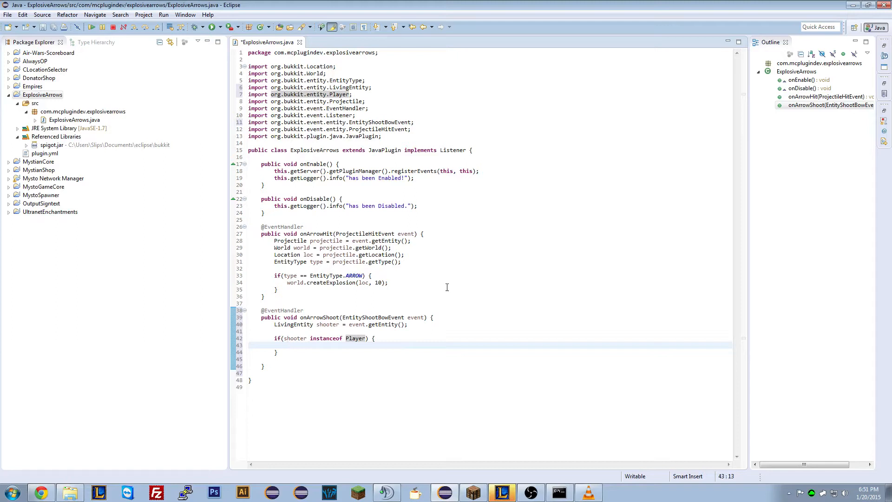
- Inside the Player check, cast with Player player = (Player) shooter; and review the cast
type("Player")
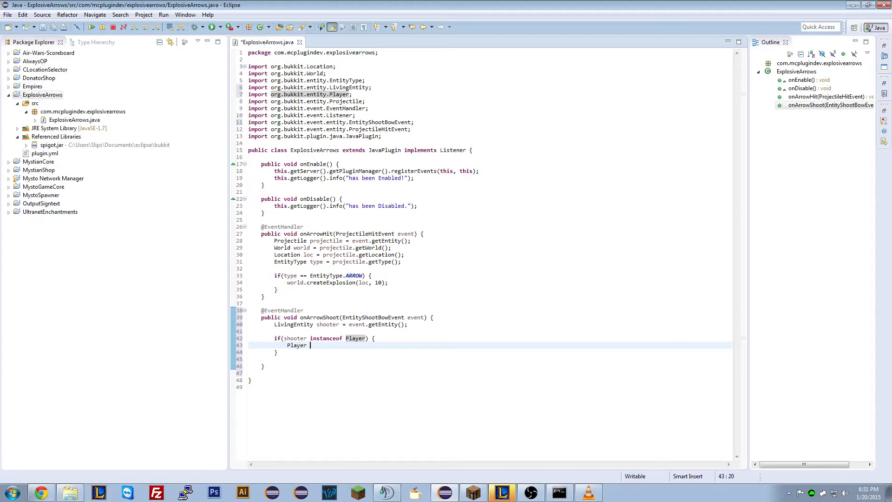
type("player =")
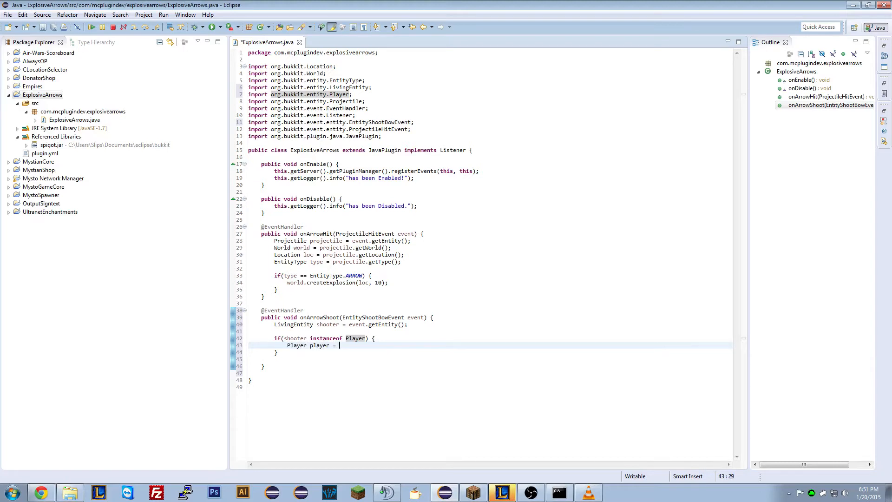
type("(Playuer)")
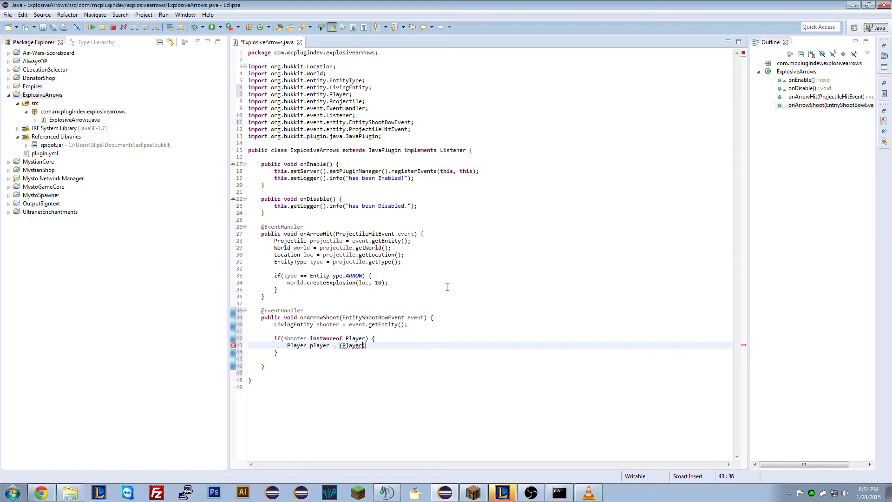
type("shooter;")
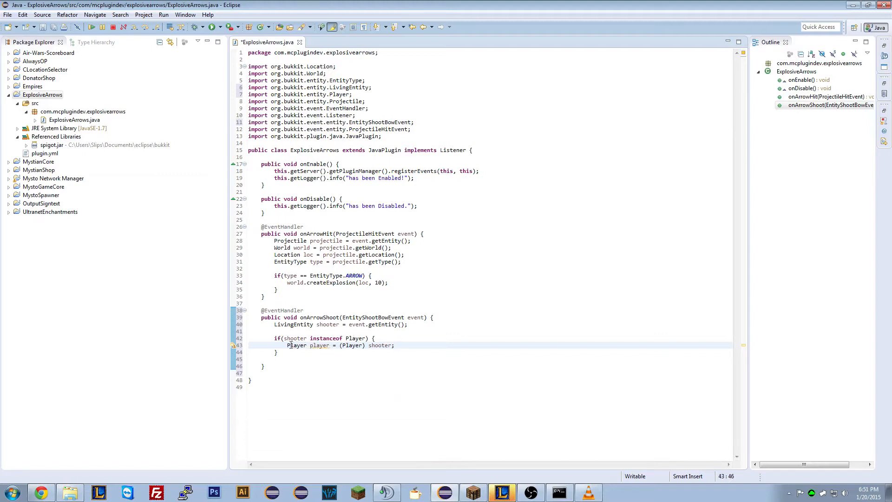
double_click(296, 345)
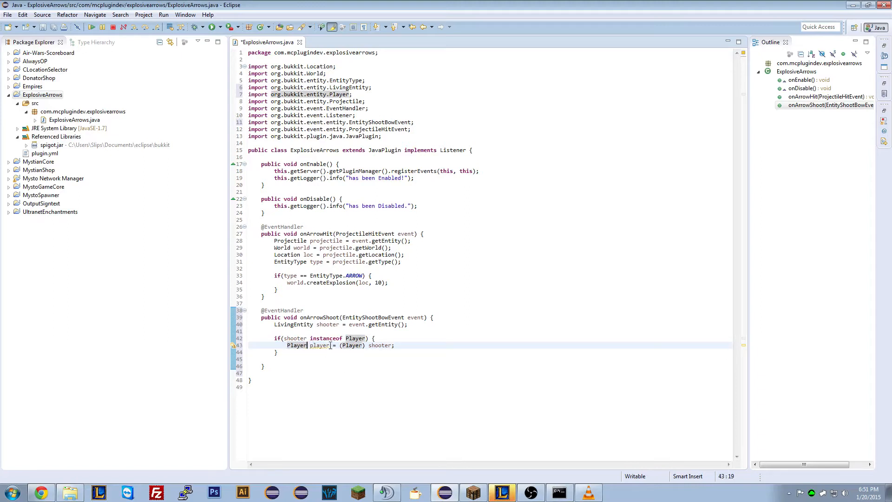
double_click(318, 345)
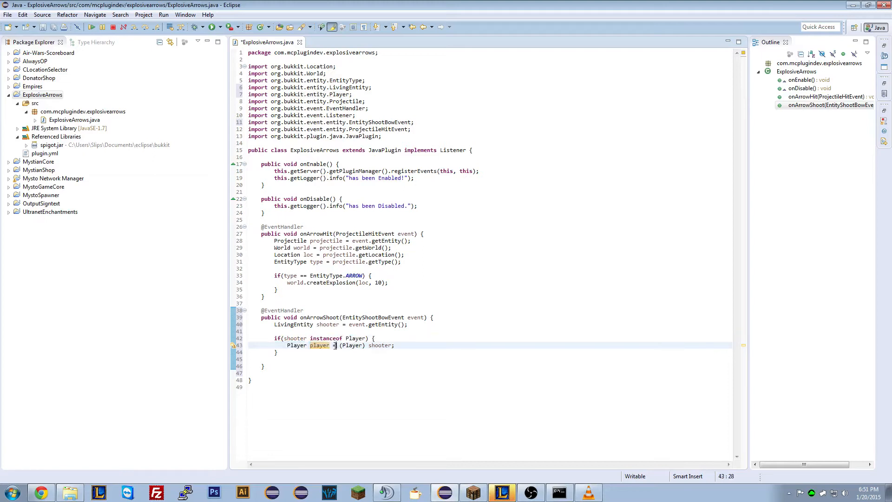
double_click(319, 345)
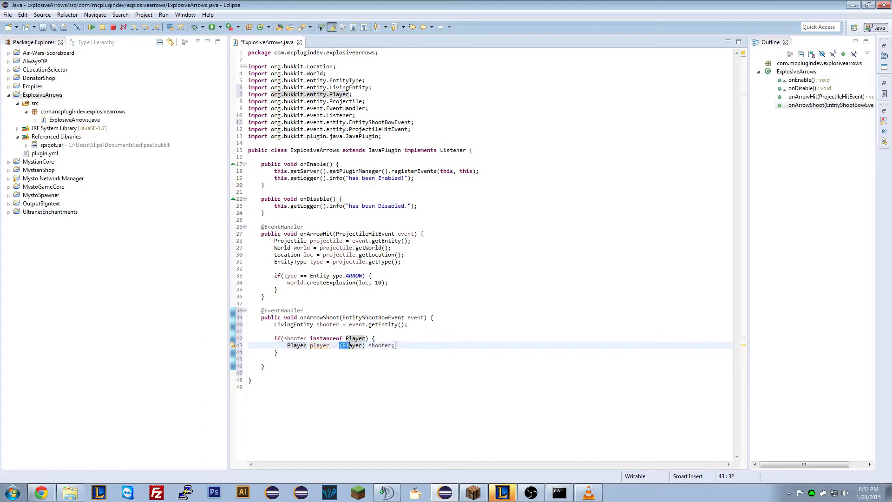
mouse_move(380, 345)
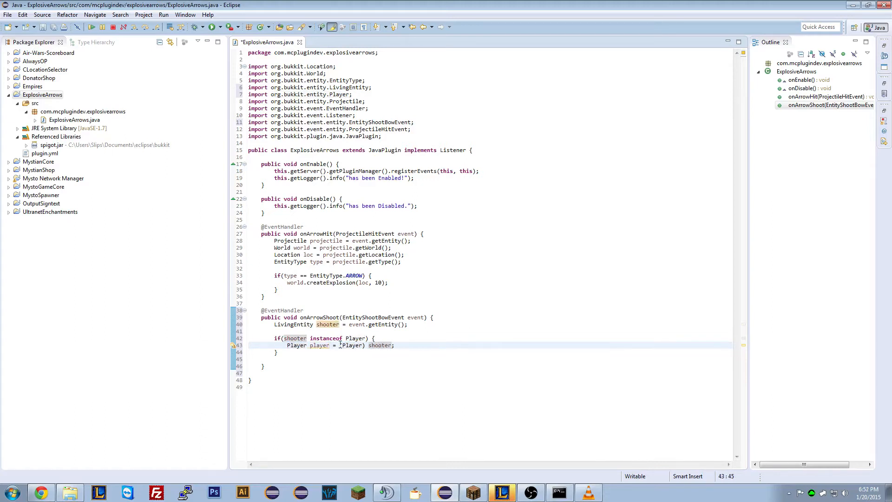
left_click(380, 345)
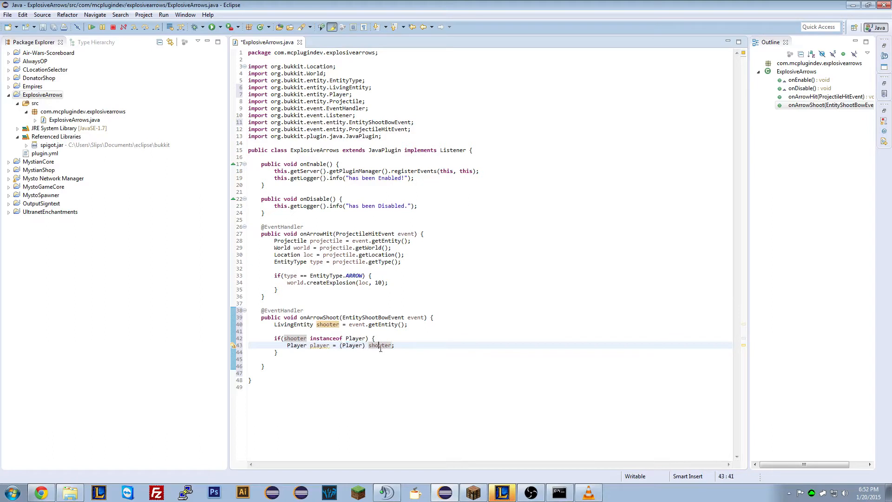
double_click(380, 345)
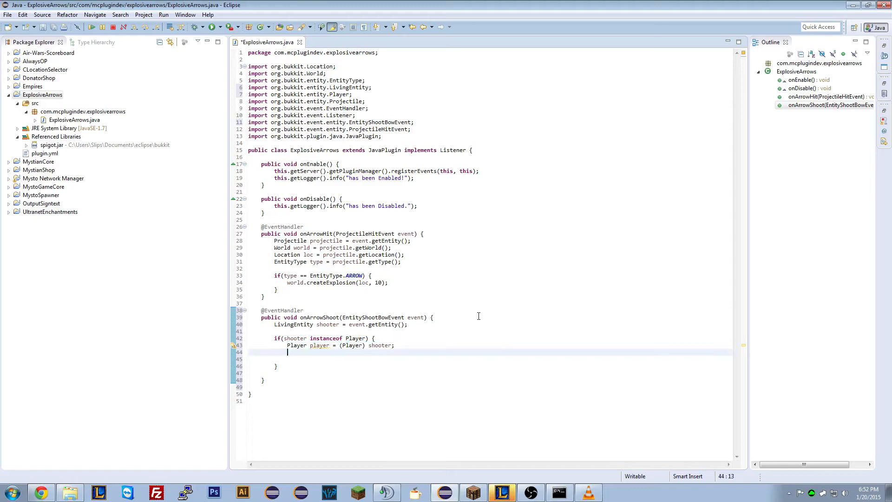
- Send player the message "You just fired an Explosive Arrow!" and start a new line at the class top
type("player")
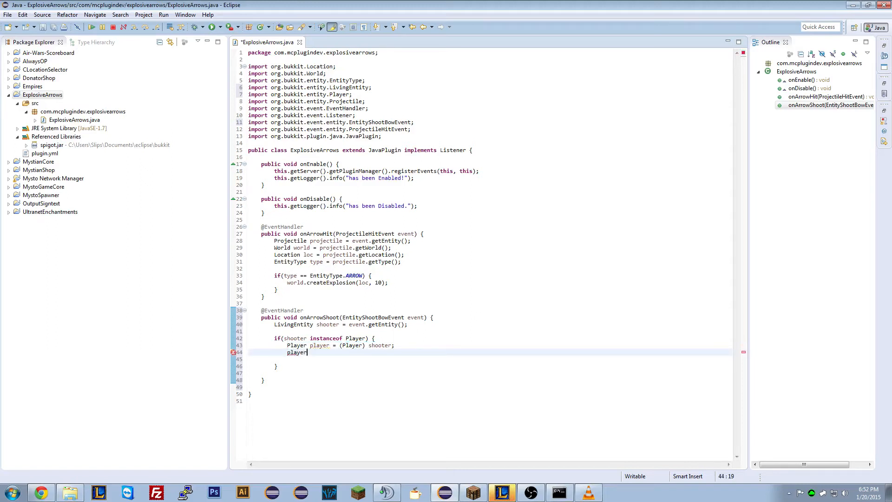
type(".")
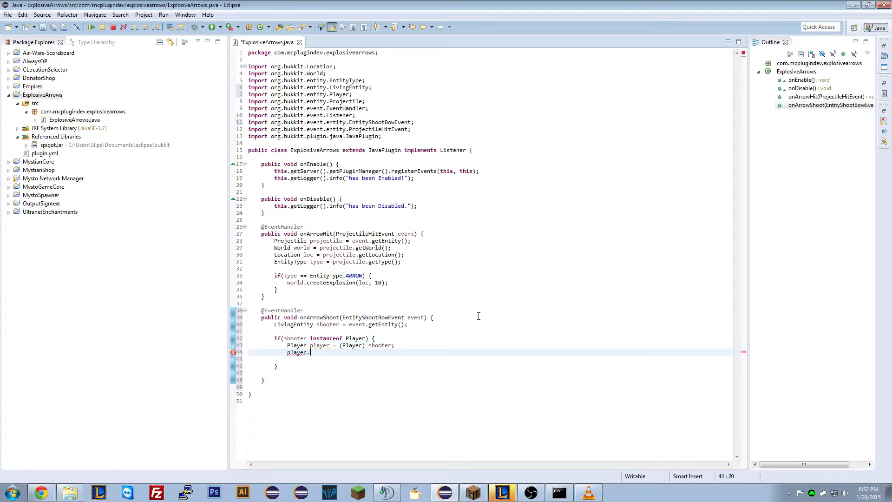
type(".se")
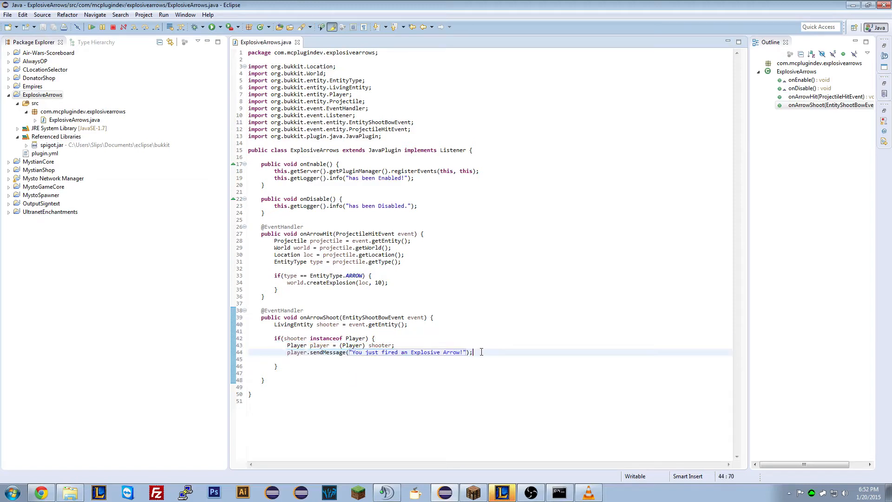
left_click(279, 289)
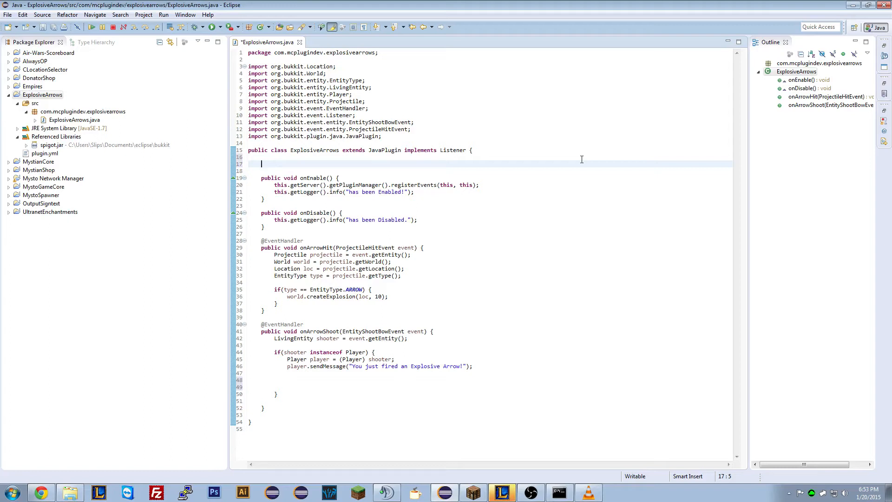
- Declare public List<Projectile> explosiveArrows = new ArrayList<Projectile>(); with java.util.List imported
type("public Lis")
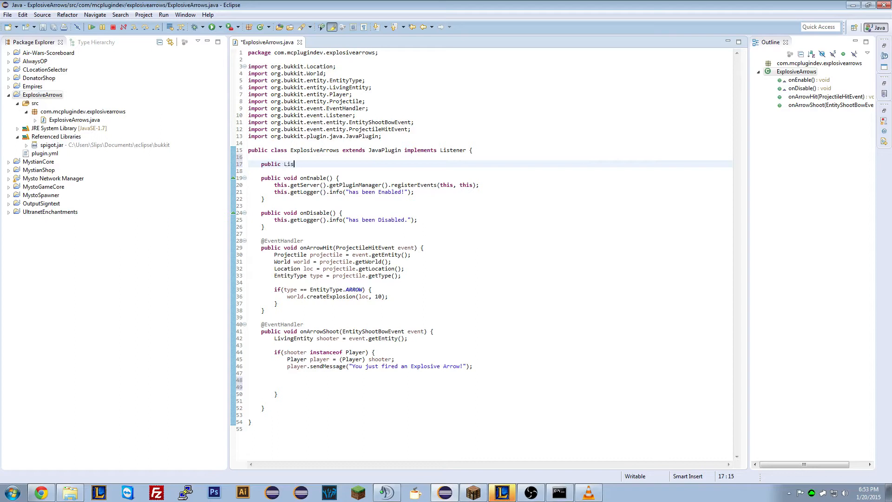
type("<Projectiles>")
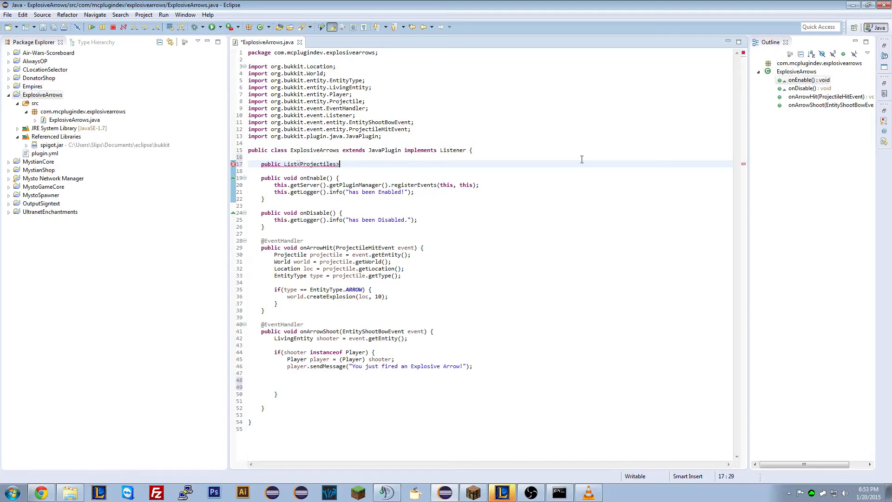
type("explosiveArrows")
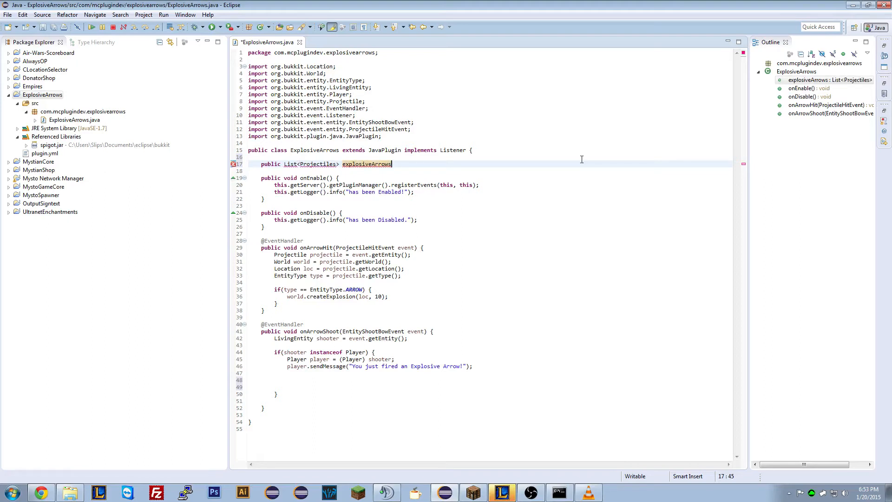
type("= new")
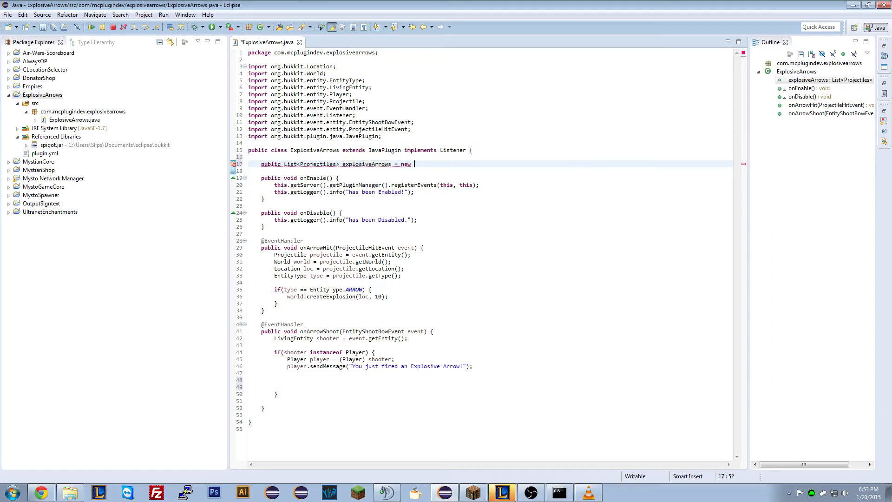
type("ArrayList<Projectile>(")
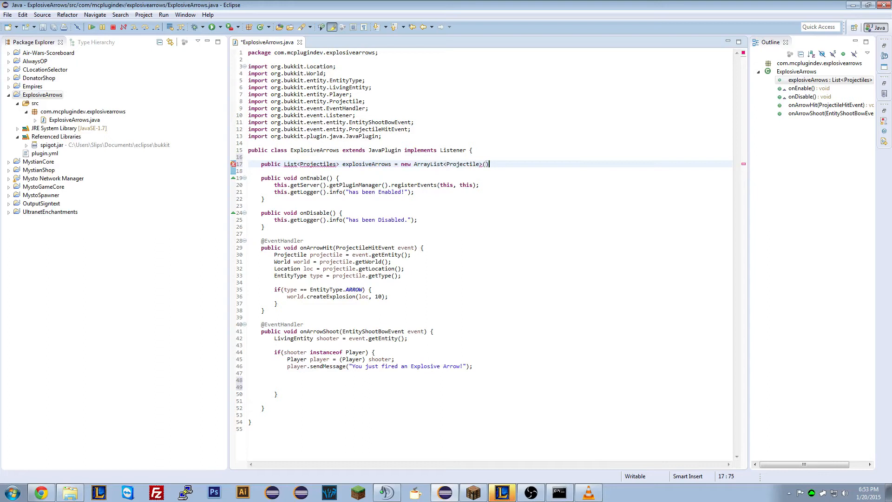
type(";")
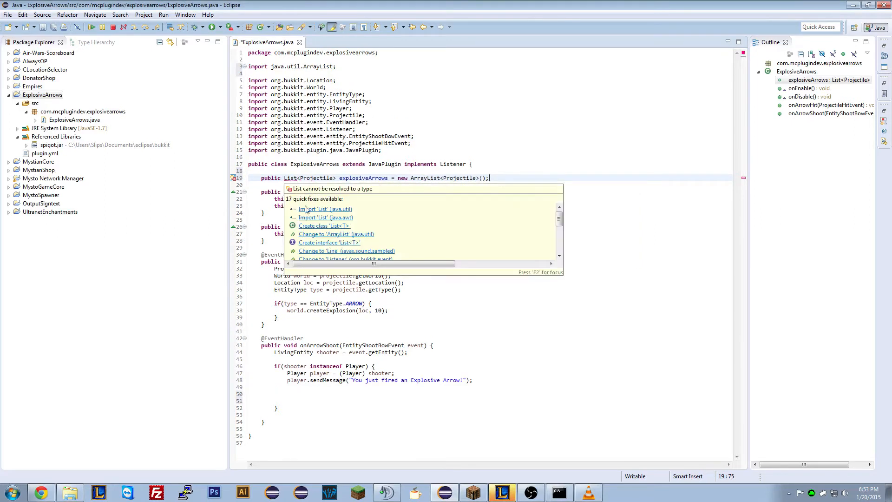
left_click(324, 209)
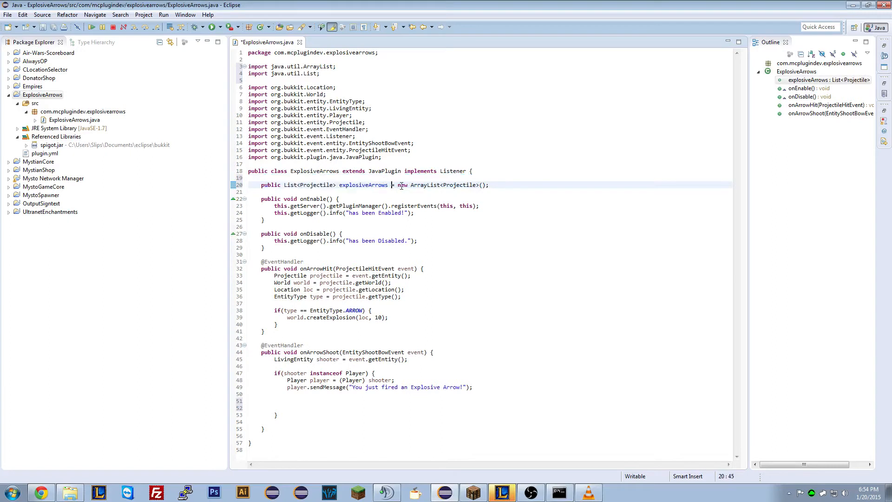
left_click_drag(399, 184, 484, 185)
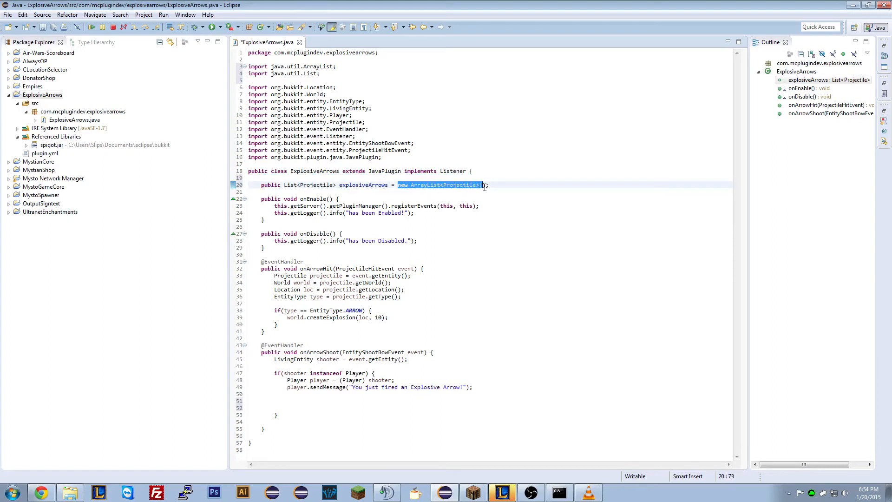
type("()")
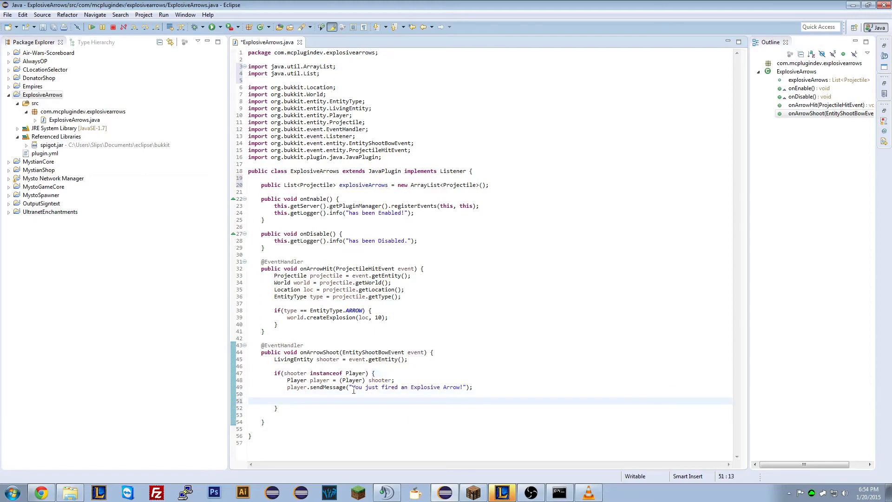
- Inside the Player check, add explosiveArrows.add((Projectile) event.getProjectile());
type("even")
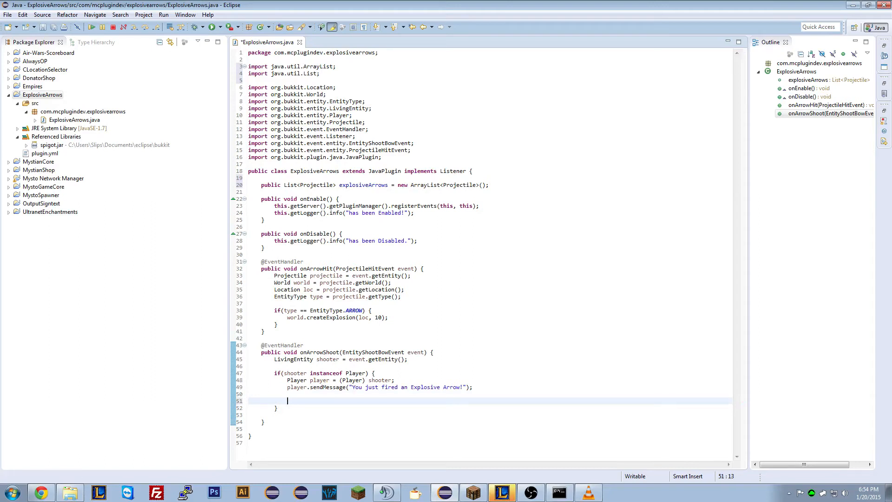
type("explosiveArro")
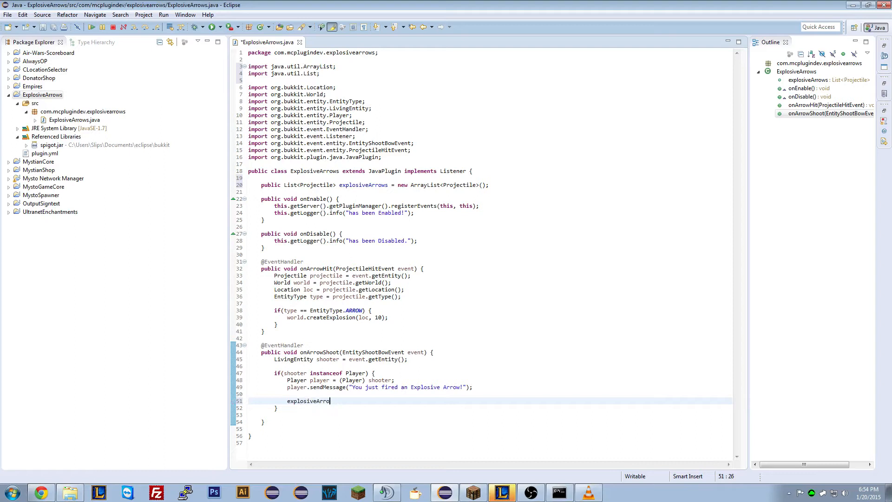
type(".add(even")
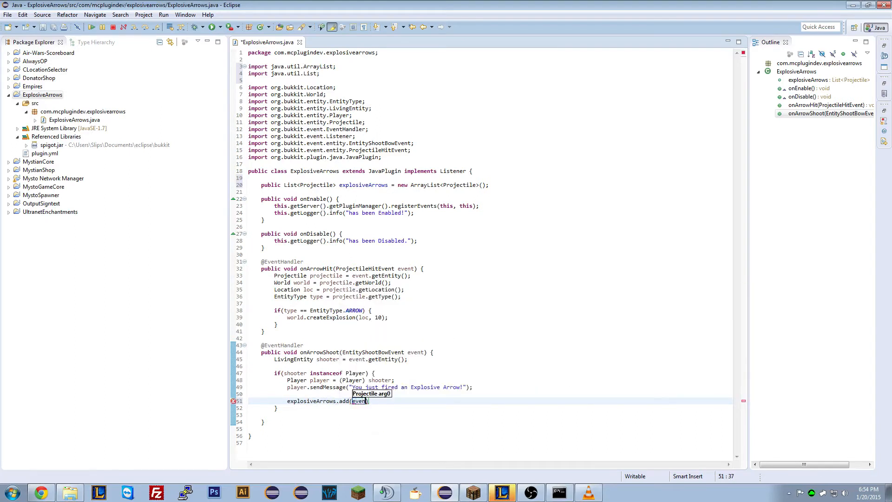
type(".getProjectile(")
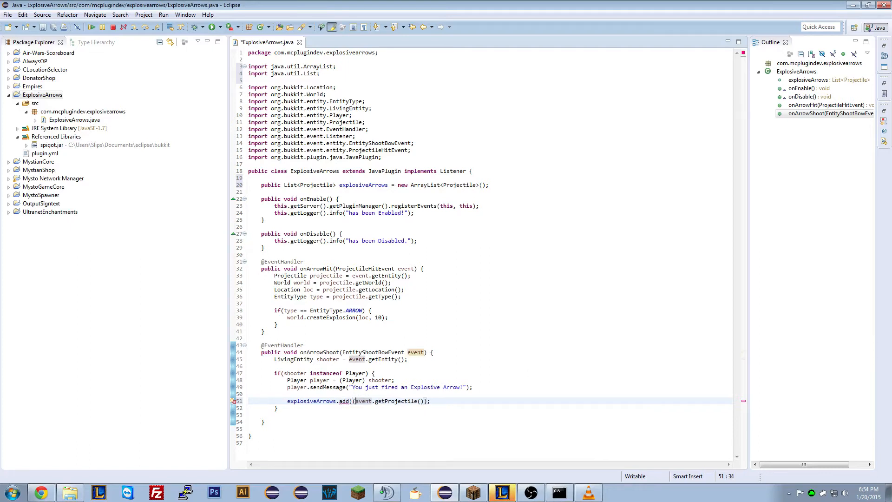
type("Projectile)")
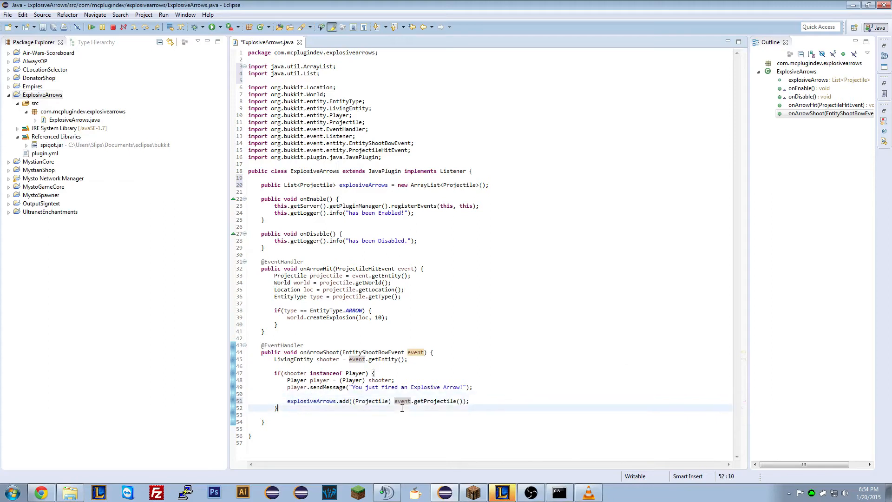
double_click(363, 401)
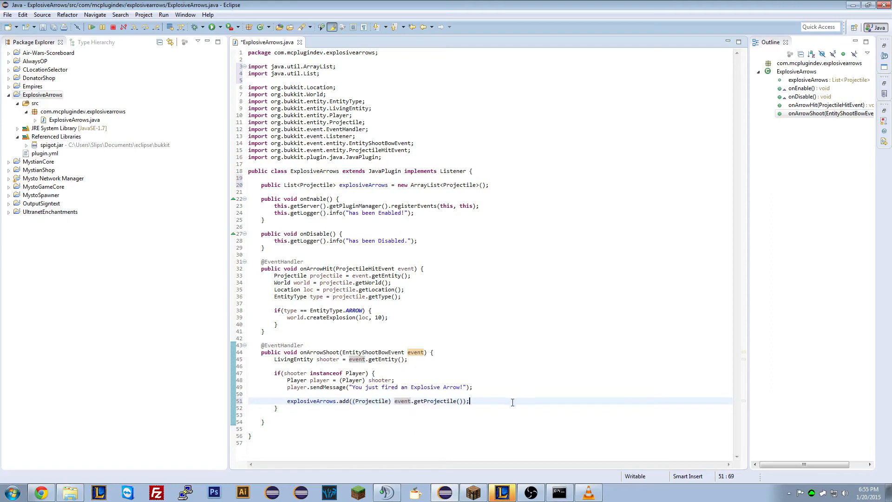
left_click(382, 310)
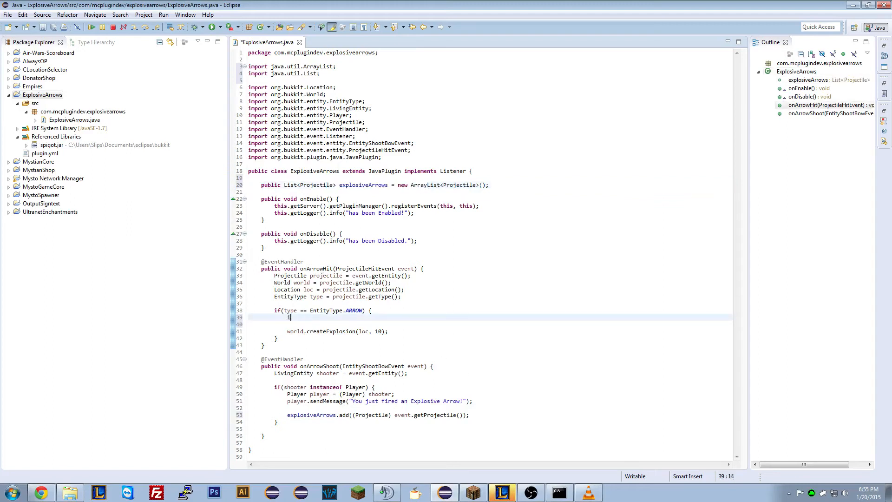
- Wrap the arrow-hit explosion in an if(explosiveArrows.contains(projectile)) check
type("if(explosiveArrow")
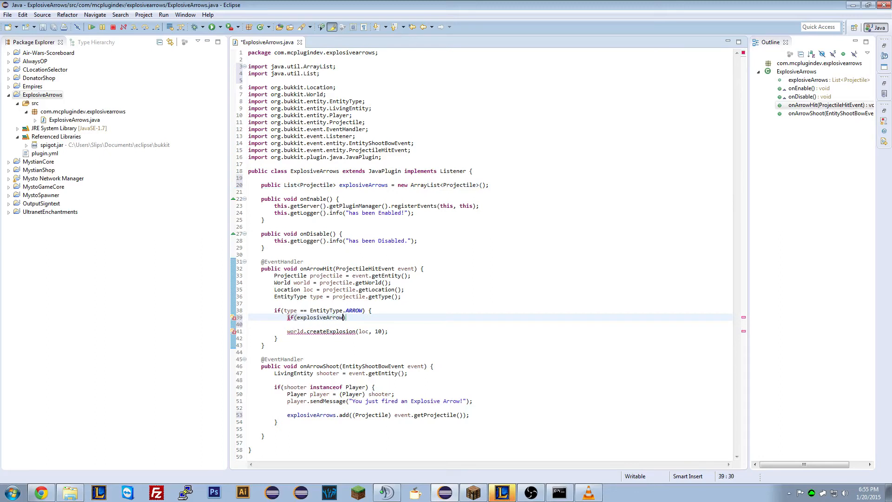
type(".co")
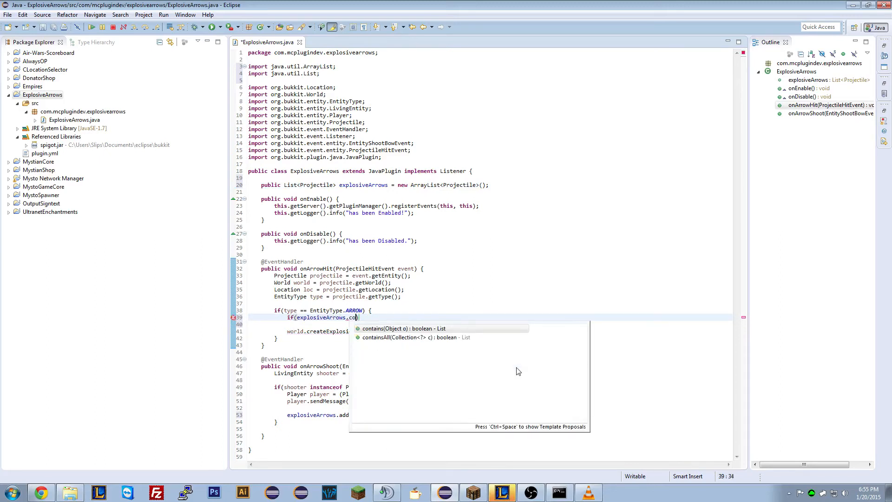
left_click(405, 328)
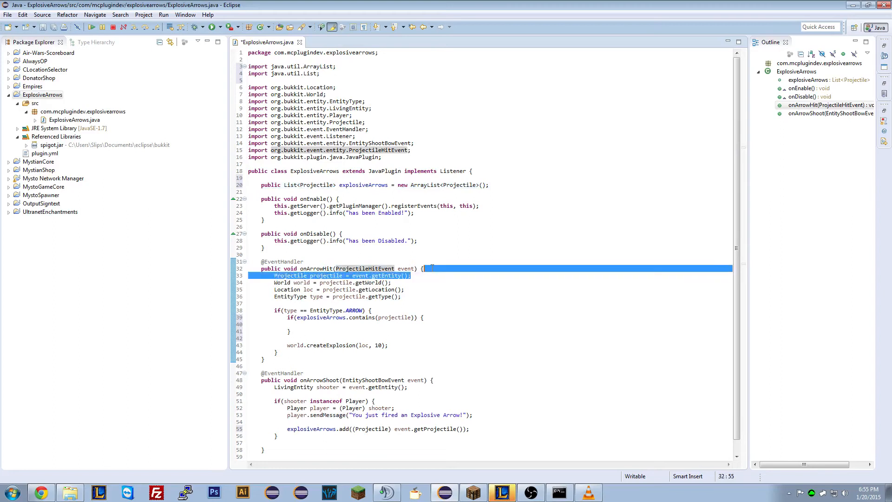
left_click(395, 317)
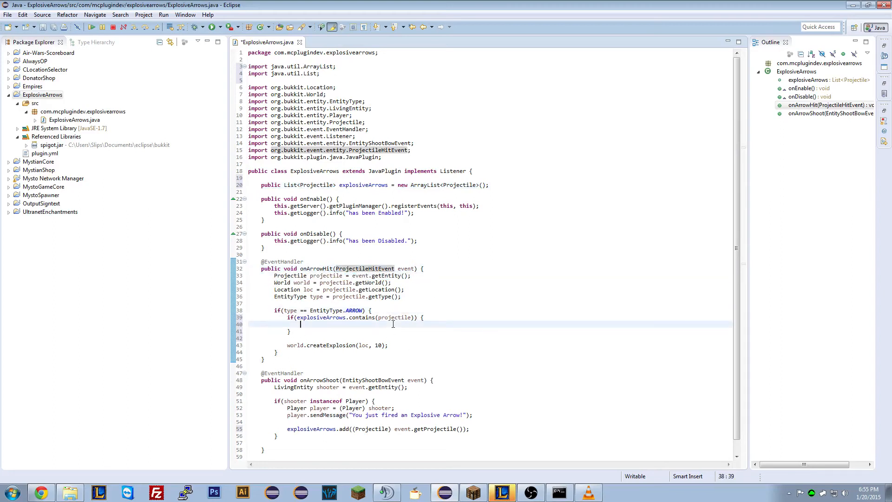
- Add explosiveArrows.remove(projectile); before world.createExplosion(loc, 10);, save, and pick ExplosiveArrows for export
type("e")
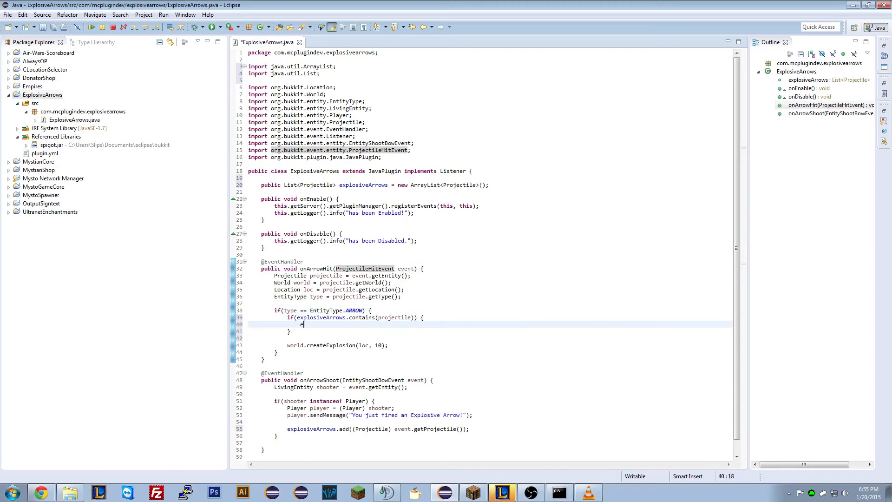
type("xpl")
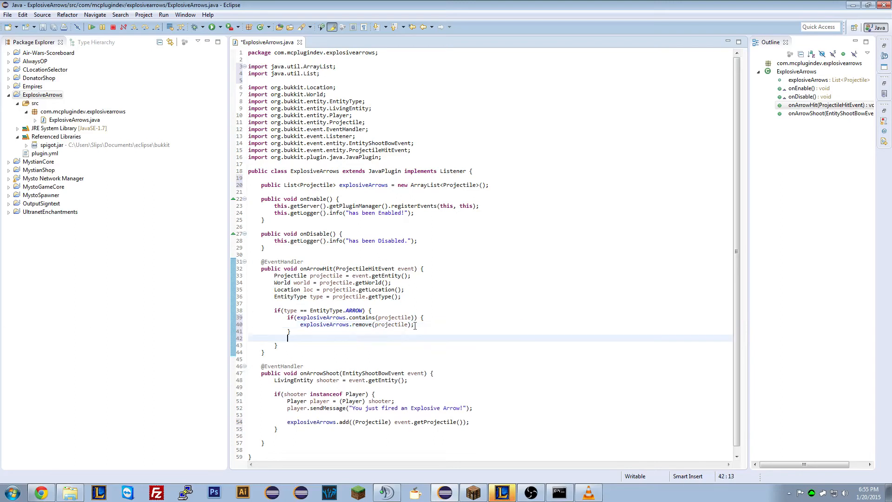
type("world.createExplosion(loc, 10);")
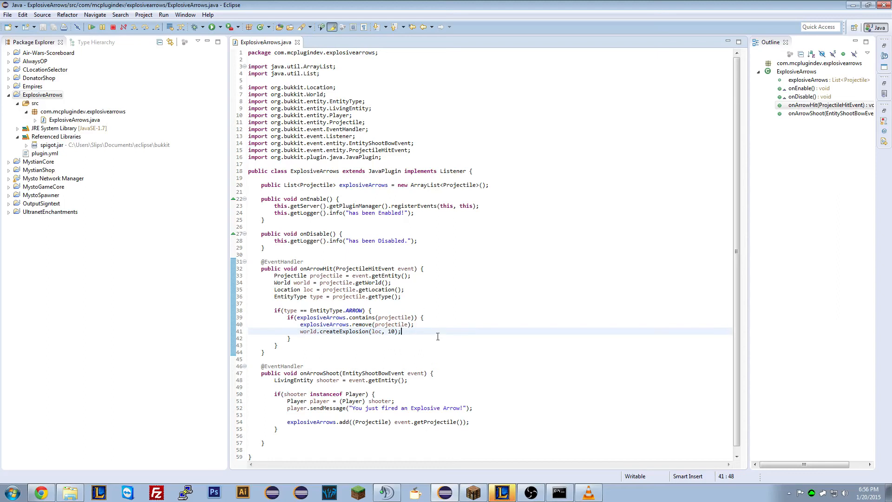
double_click(342, 324)
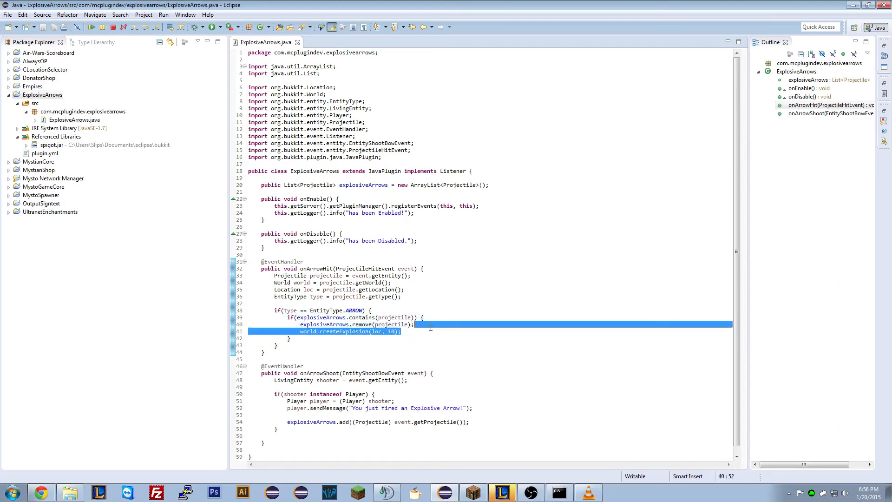
left_click(401, 332)
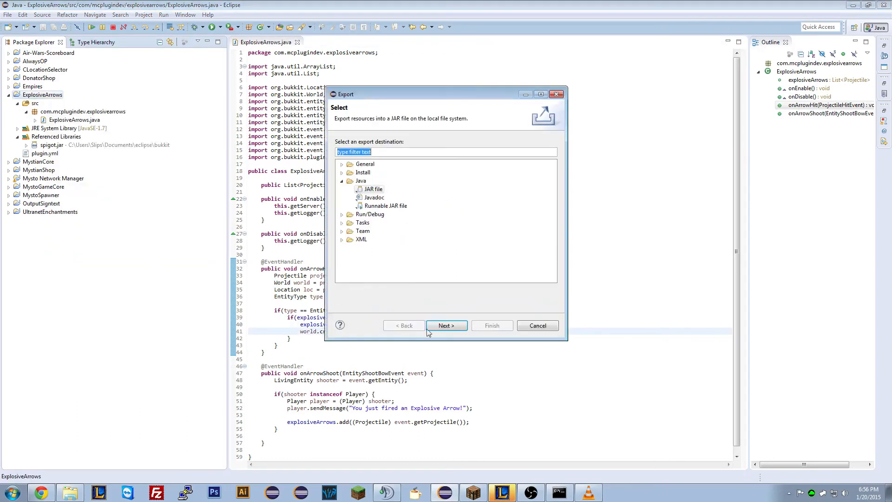
- Export ExplosiveArrows.jar to the server plugins folder and switch to Minecraft
left_click(445, 324)
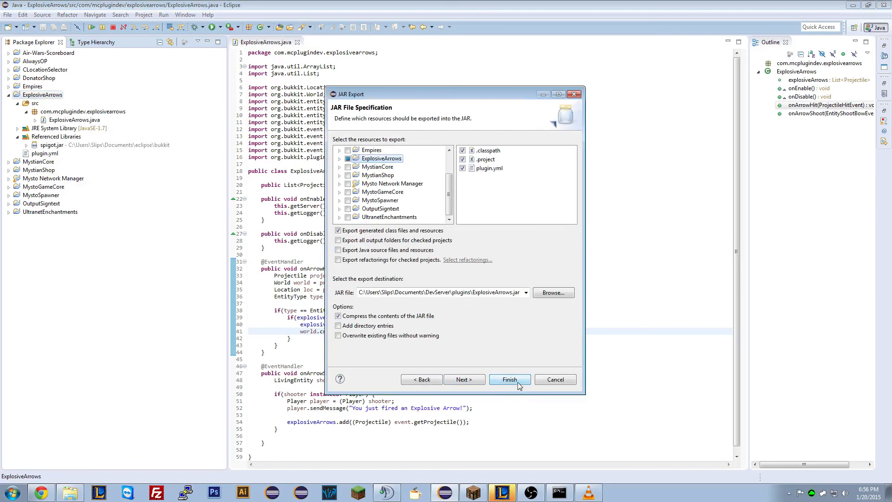
left_click(509, 380)
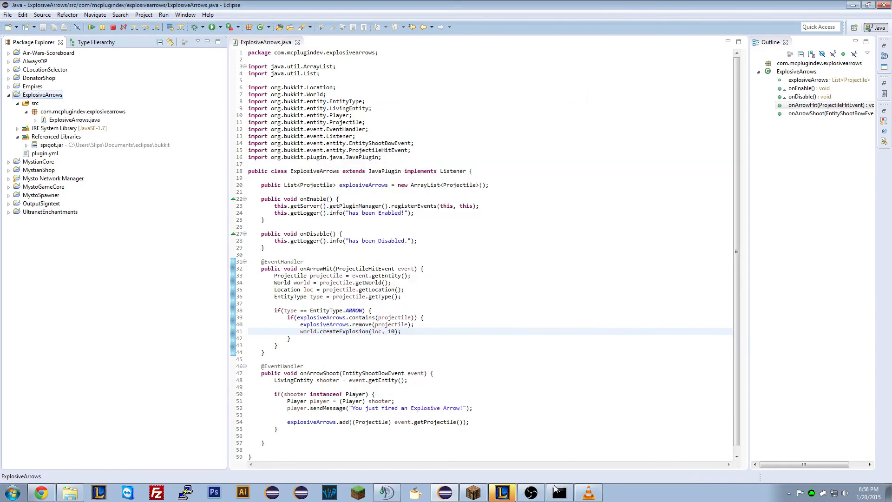
left_click(559, 492)
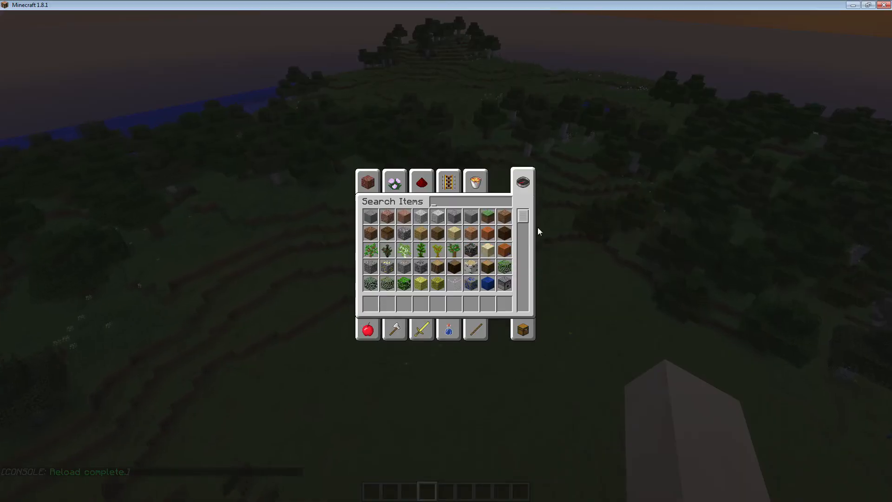
- Find a bow via an 'arrow' search, shoot crater-blasting arrows into the ground, then search 'skel' for a spawn egg
type("arrow")
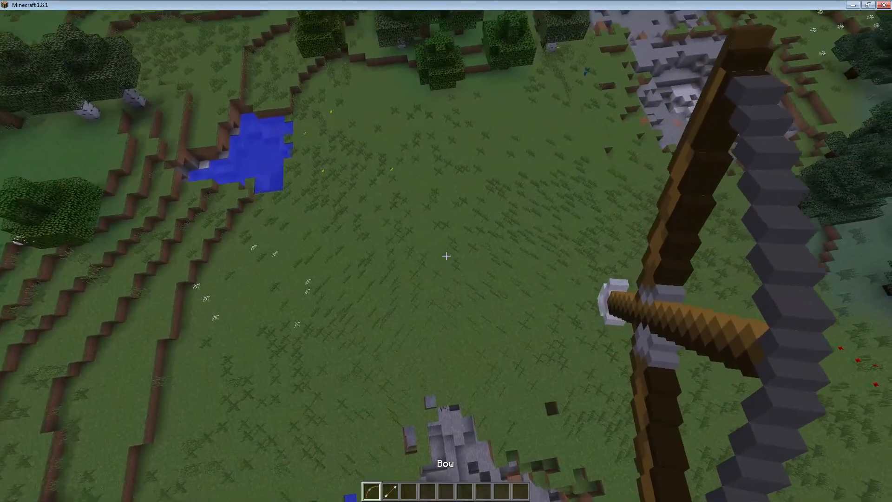
left_click(446, 255)
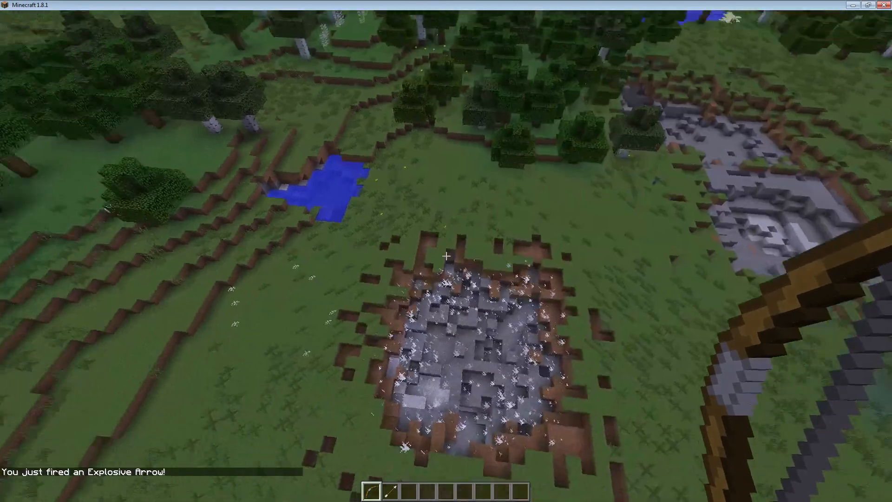
mouse_move(446, 256)
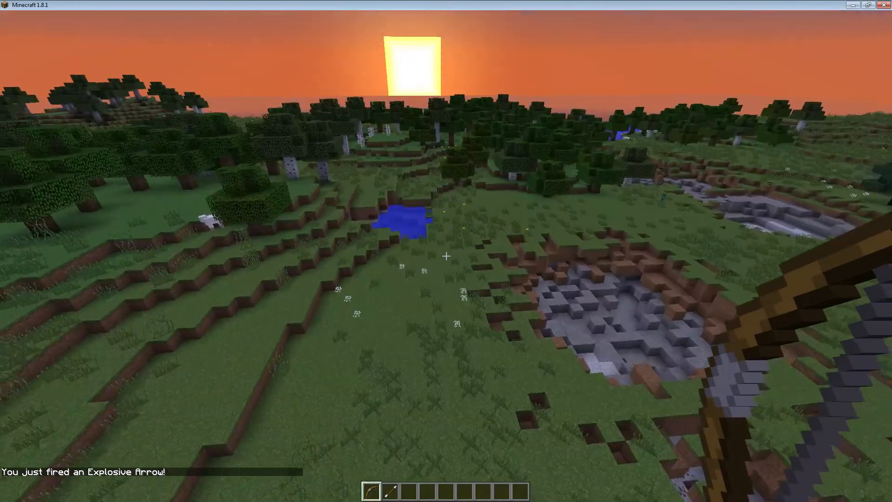
left_click(446, 256)
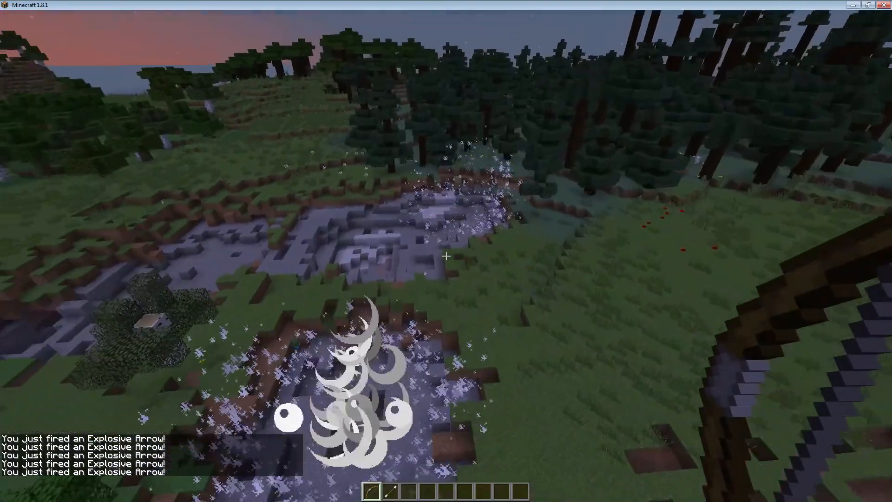
mouse_move(446, 256)
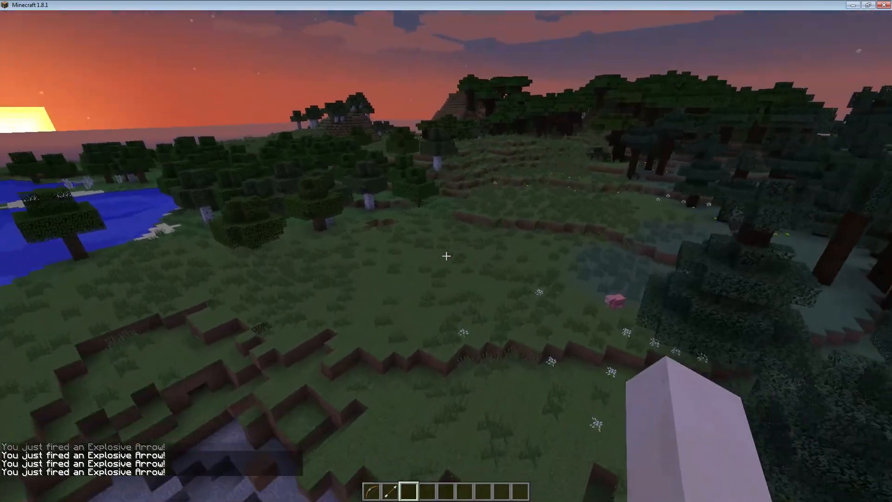
type("skel")
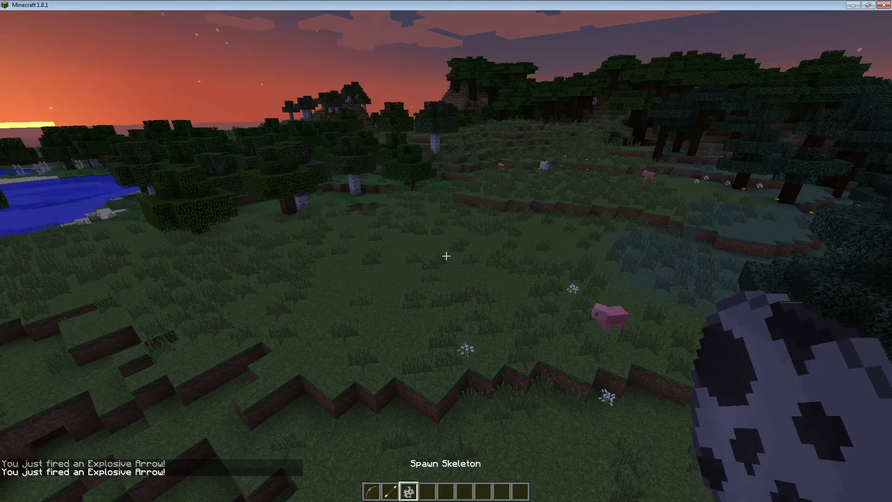
mouse_move(446, 255)
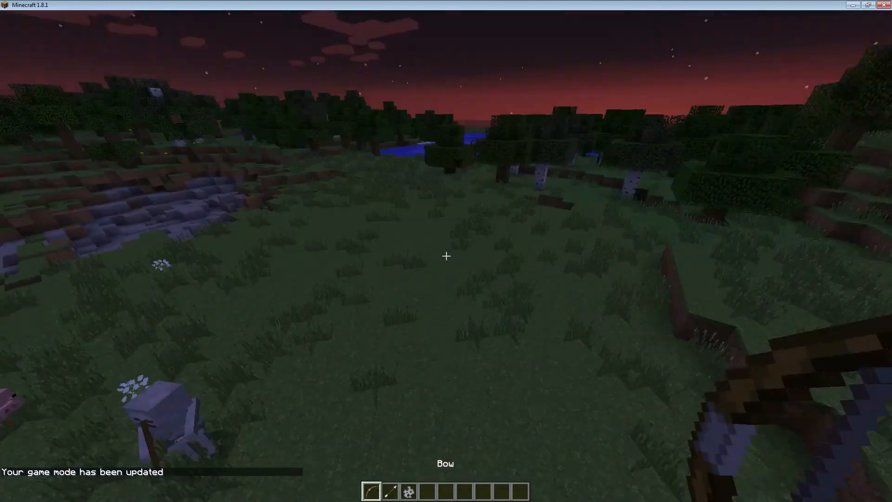
- Fire two explosive arrows toward the spawned skeleton, blasting a new crater
left_click(446, 256)
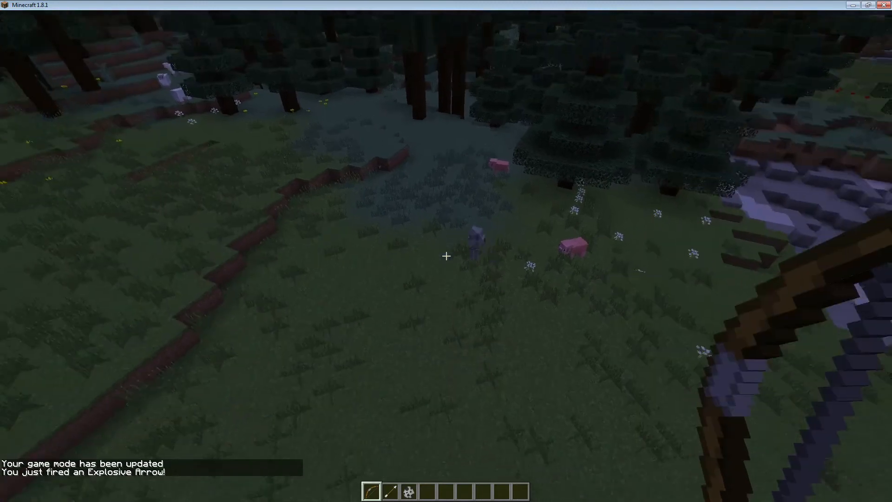
left_click(446, 255)
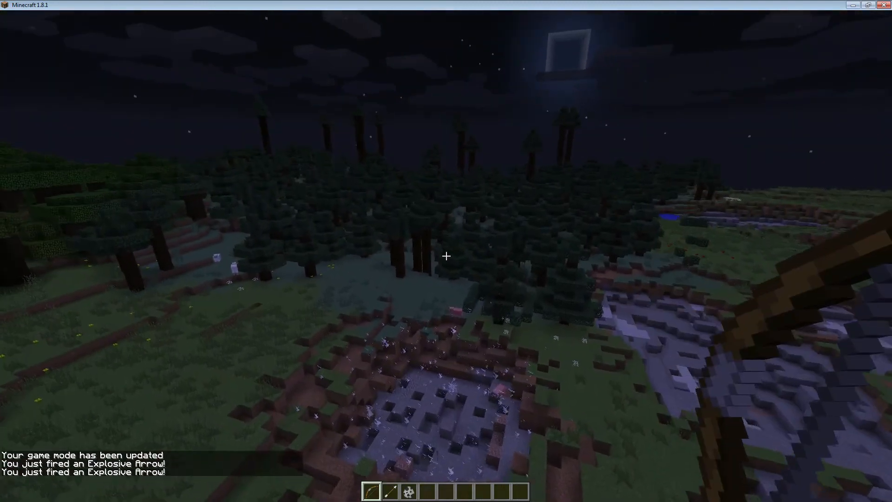